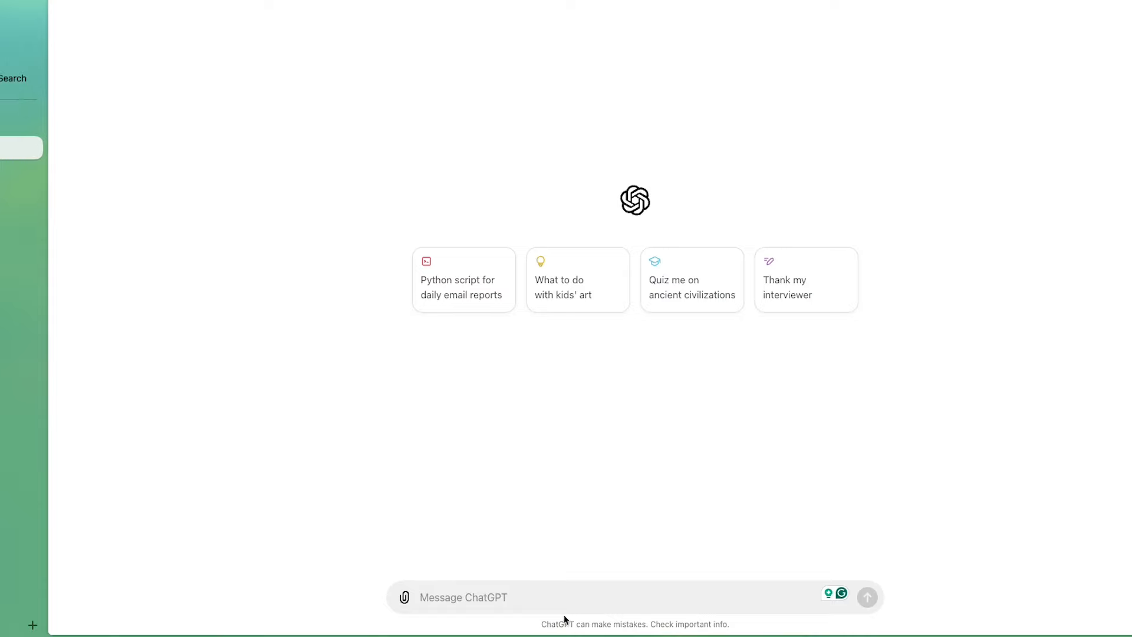
- Send ChatGPT the question 'Is Spotify a good stock to buy?'
{"action": "type", "text": "Is Sp"}
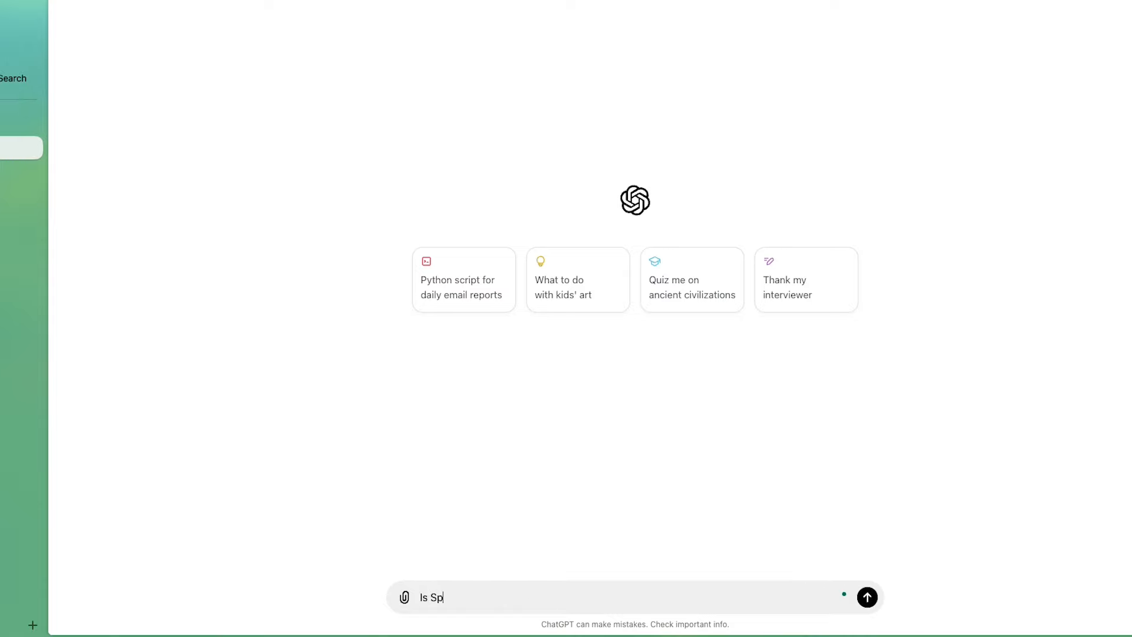
{"action": "type", "text": "otify a"}
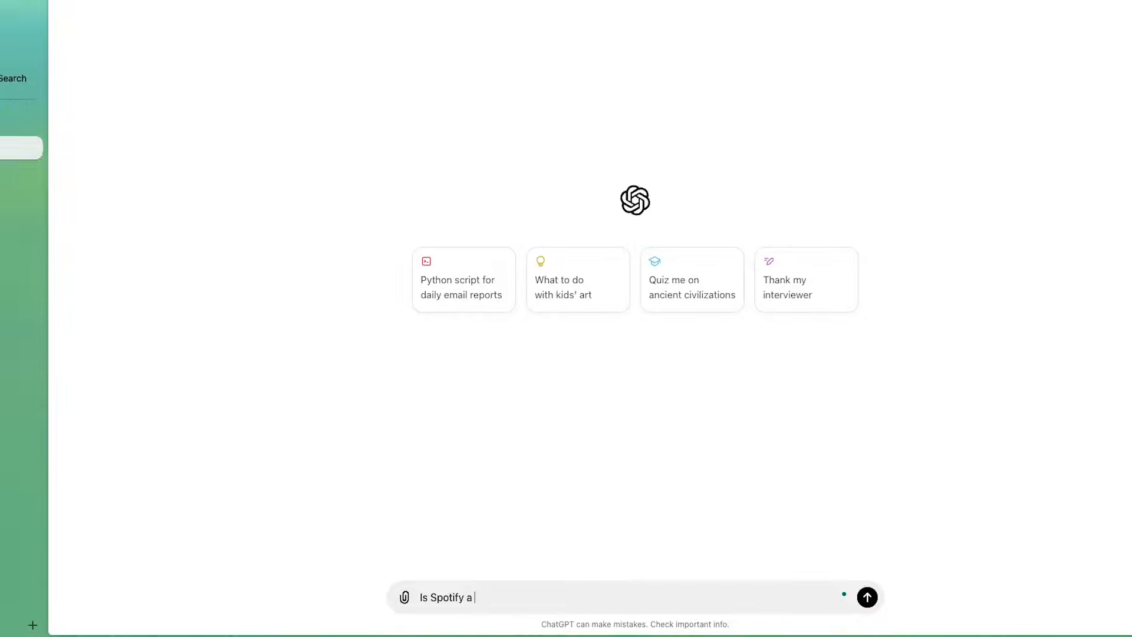
{"action": "type", "text": "good"}
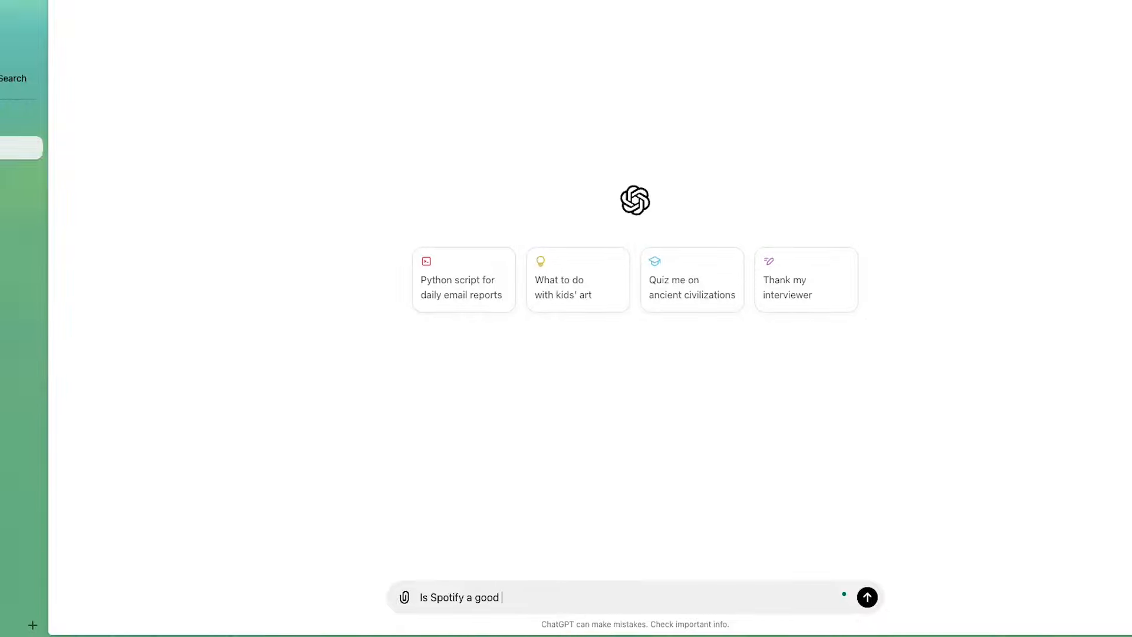
{"action": "type", "text": "stock to buy?"}
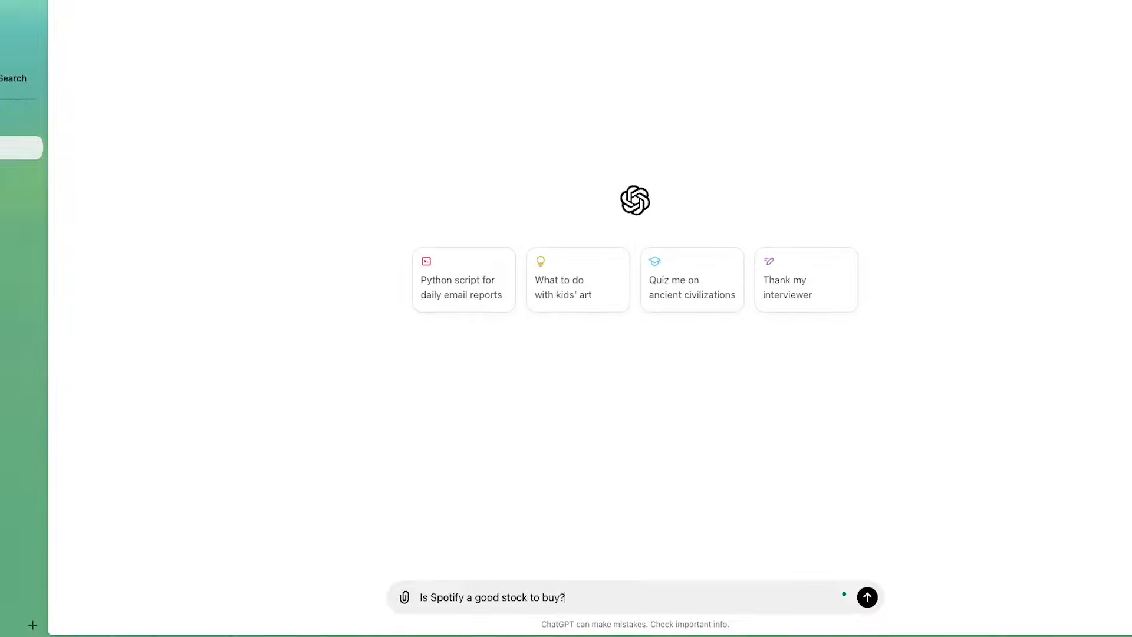
{"action": "left_click", "coordinate": [867, 597]}
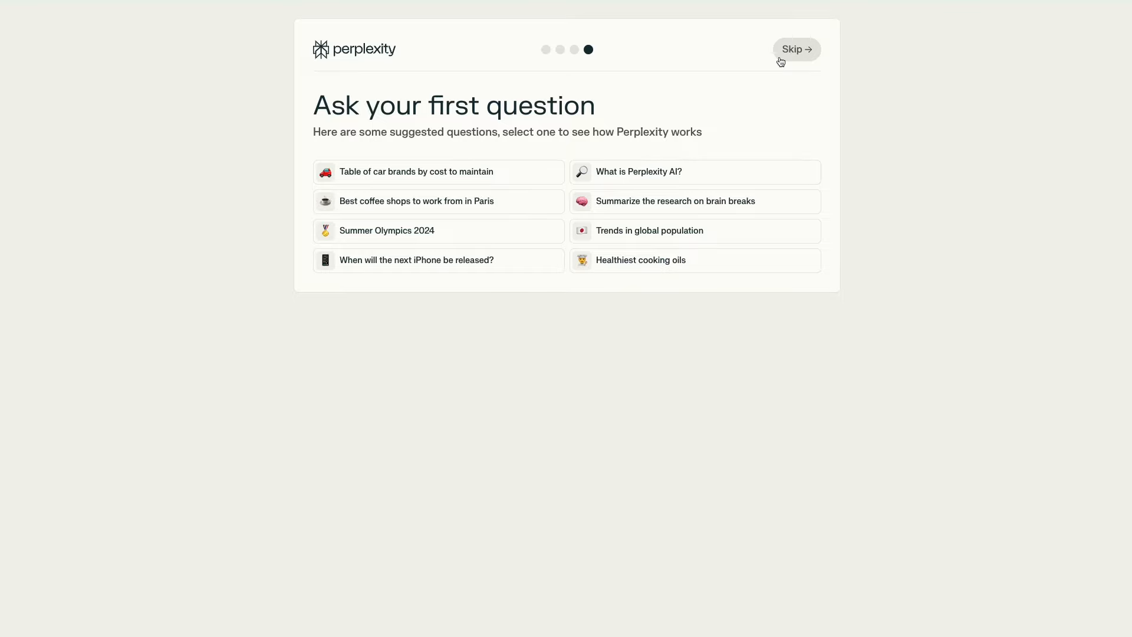
{"action": "mouse_move", "coordinate": [488, 157]}
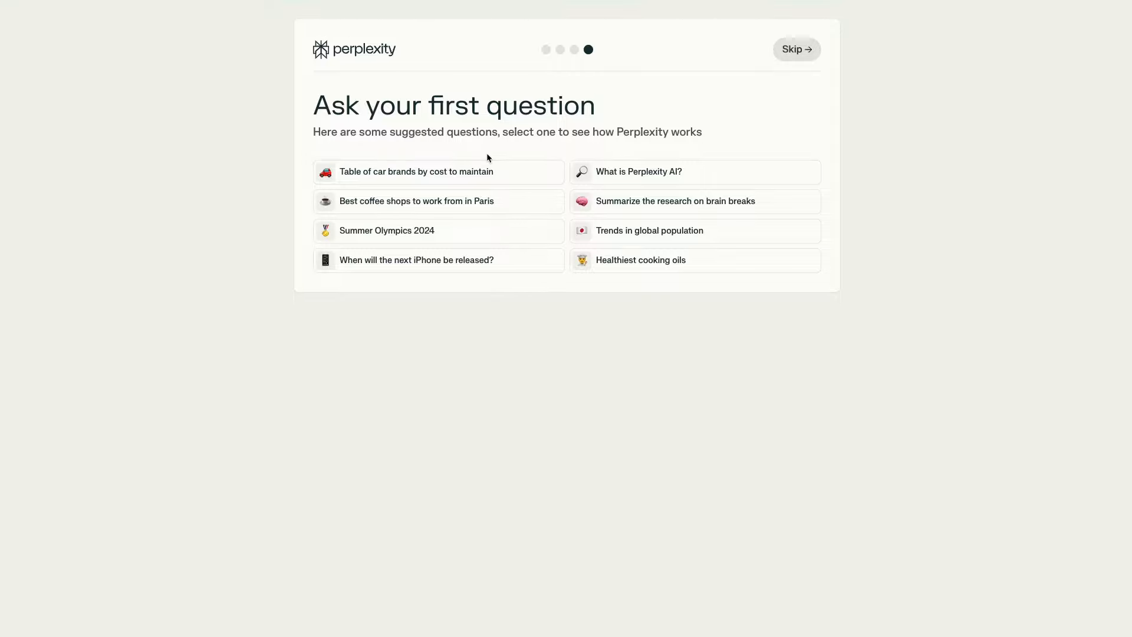
- Skip the first-question onboarding to reach the Perplexity home page
{"action": "left_click", "coordinate": [417, 171]}
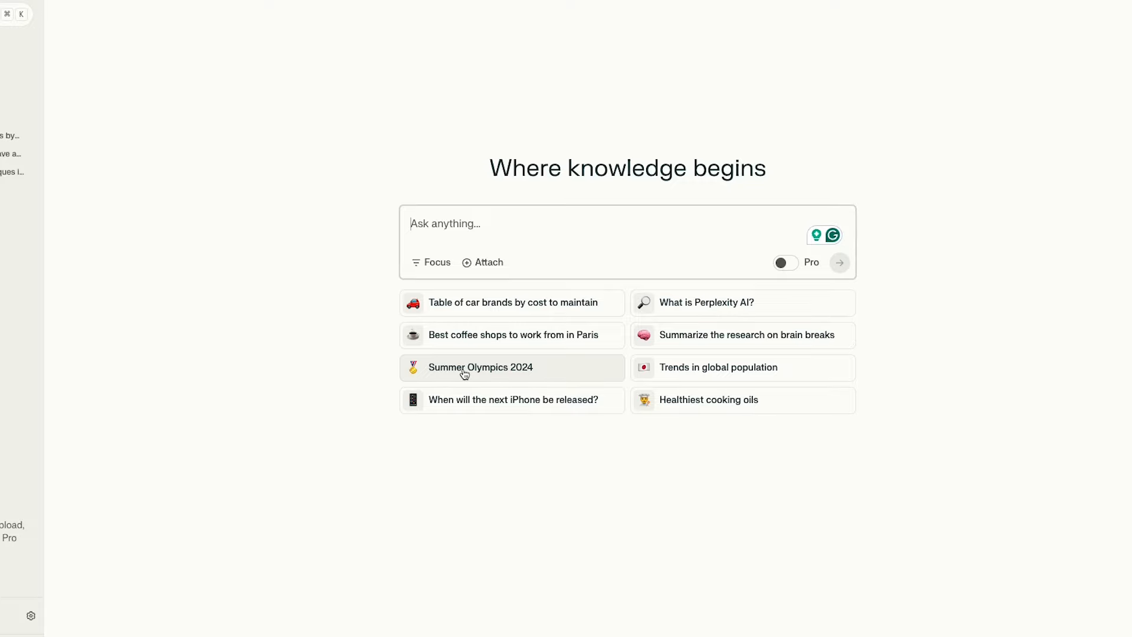
- Get the suggested Summer Olympics 2024 answer and read through its sourced content
{"action": "left_click", "coordinate": [480, 367]}
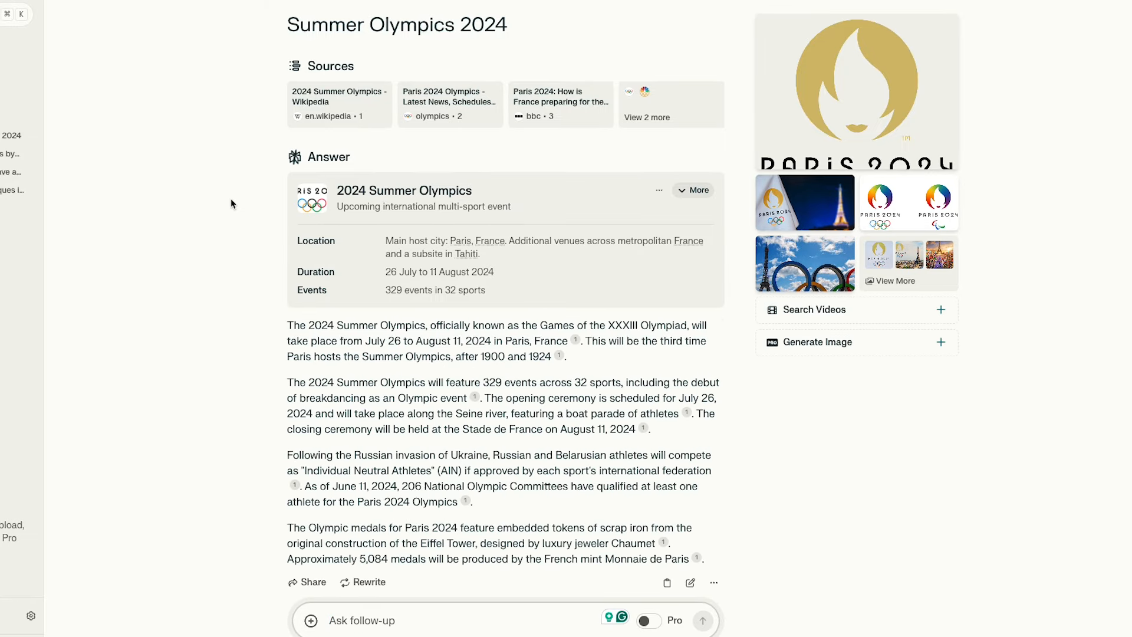
{"action": "scroll", "scroll_direction": "down", "scroll_amount": 3}
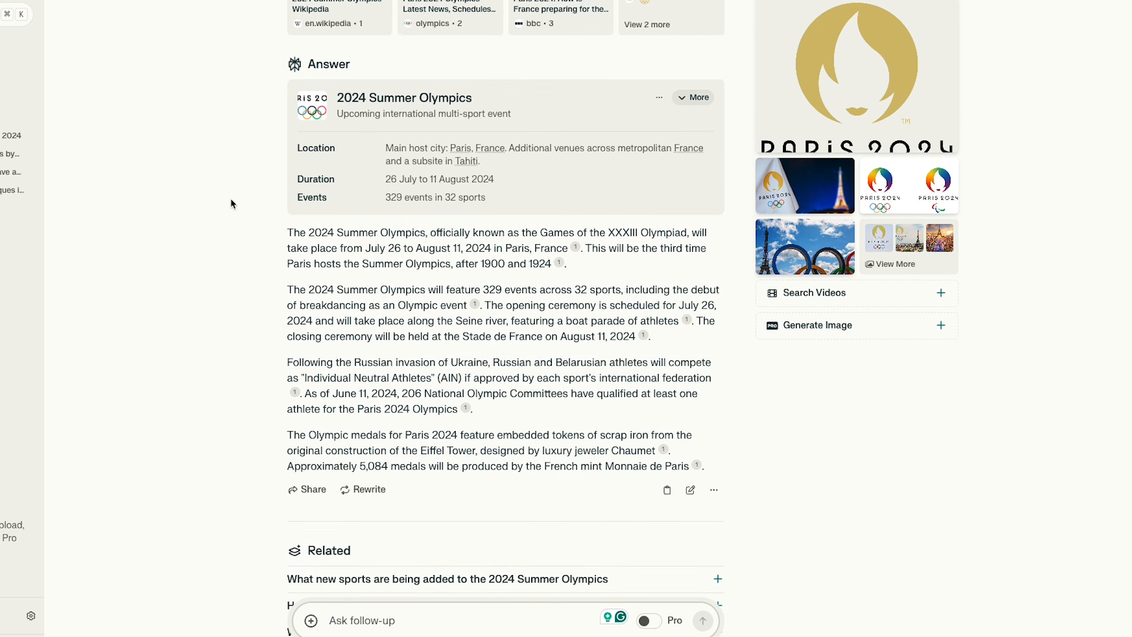
{"action": "scroll", "scroll_direction": "up", "scroll_amount": 3}
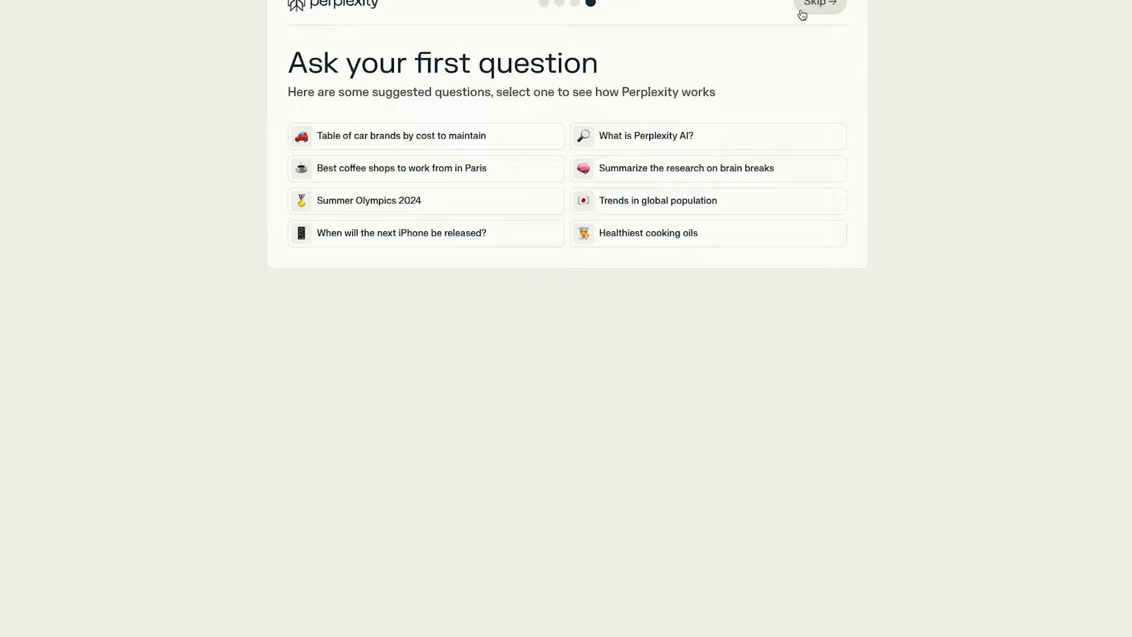
{"action": "mouse_move", "coordinate": [471, 129]}
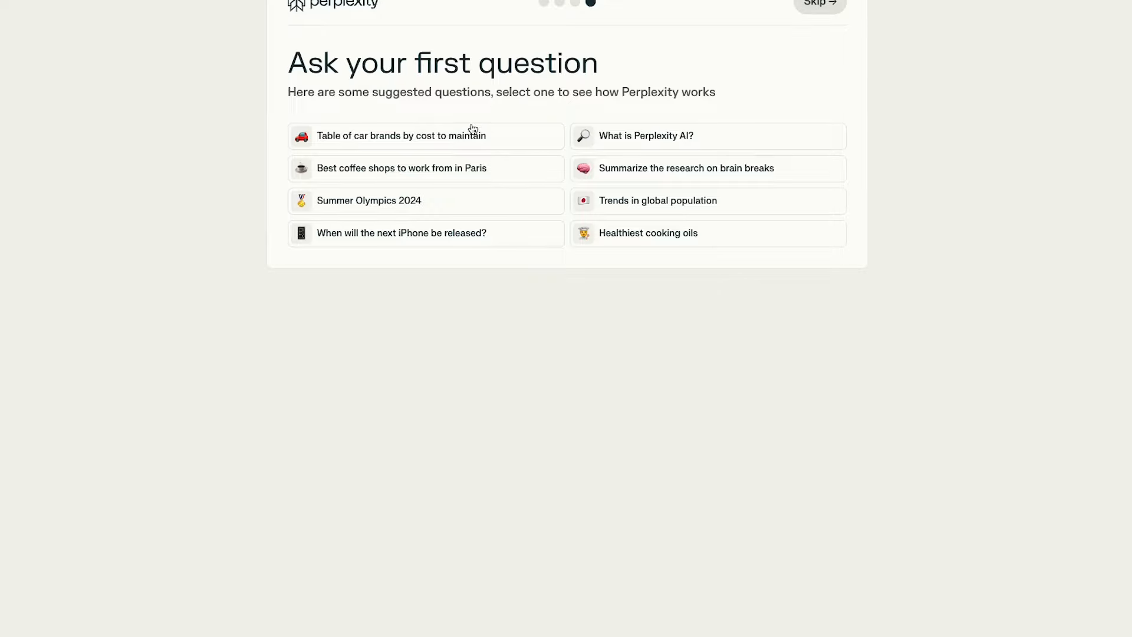
- Get the suggested car-brands maintenance cost table and review its rows
{"action": "left_click", "coordinate": [401, 136]}
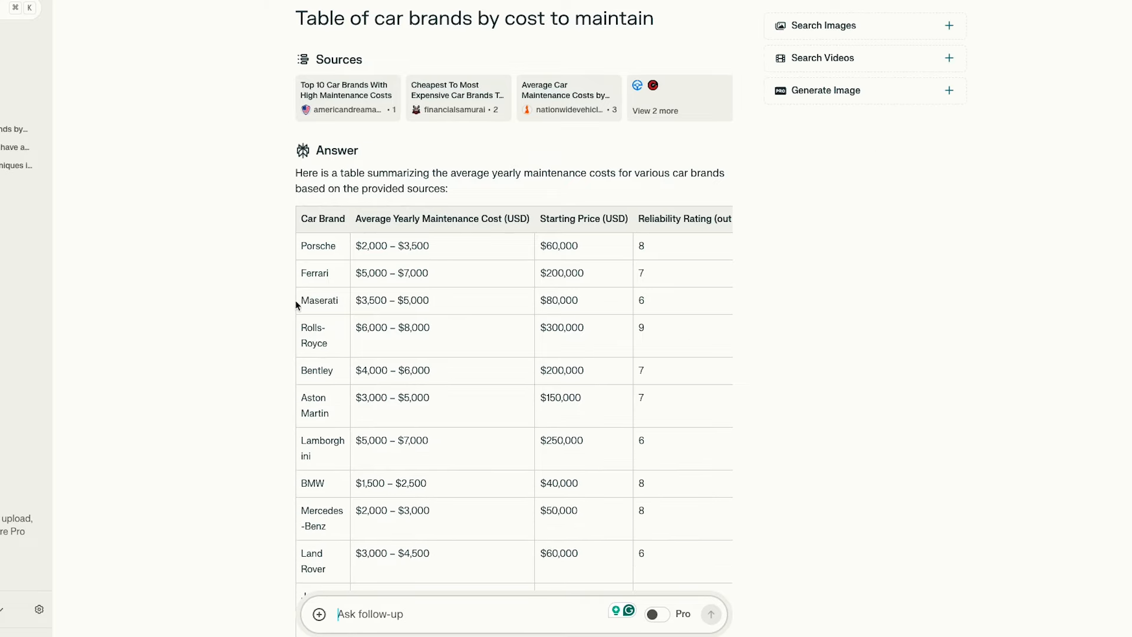
{"action": "scroll", "scroll_direction": "down", "scroll_amount": 3}
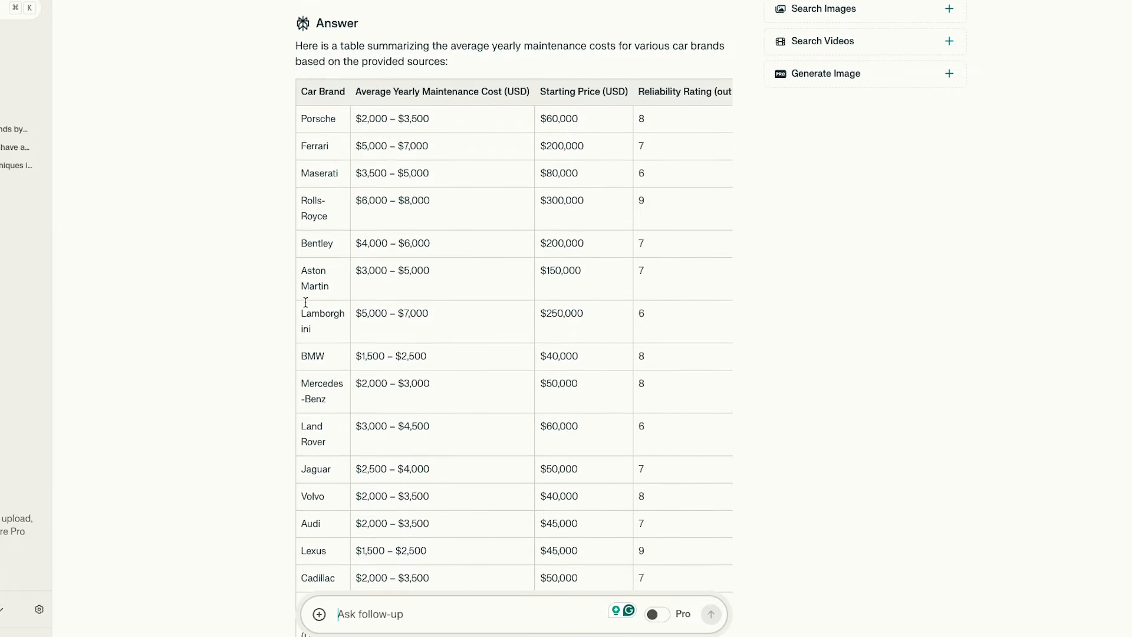
{"action": "scroll", "scroll_direction": "down", "scroll_amount": 3}
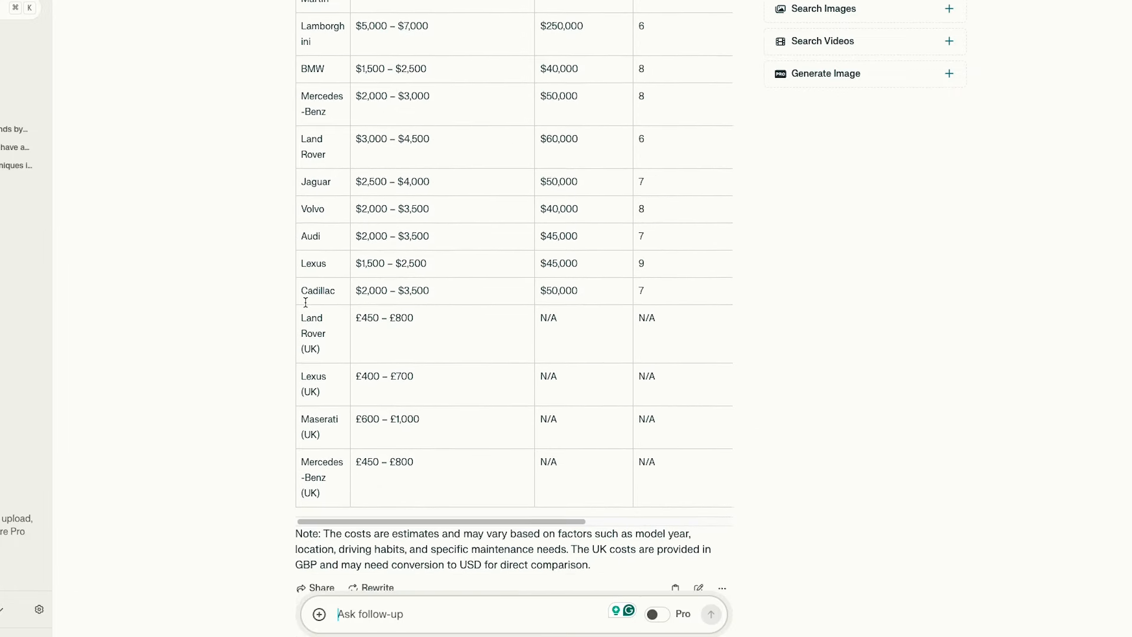
{"action": "scroll", "scroll_direction": "down", "scroll_amount": 3}
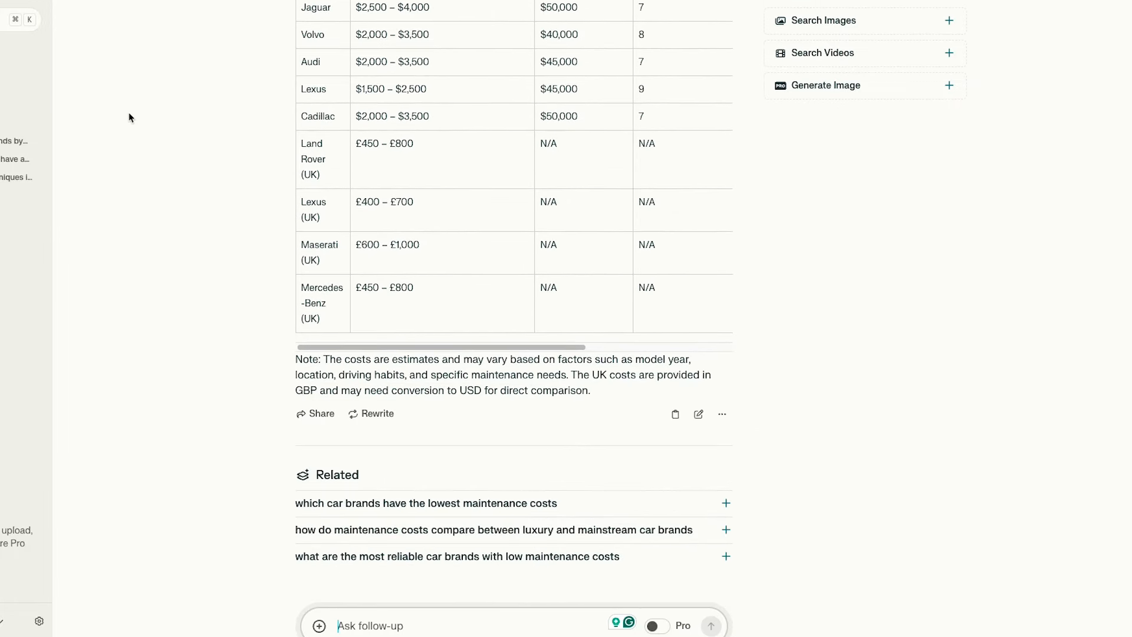
- Follow up with 'What about Toyota?' and read the sourced Toyota maintenance answer
{"action": "type", "text": "What about Toyot"}
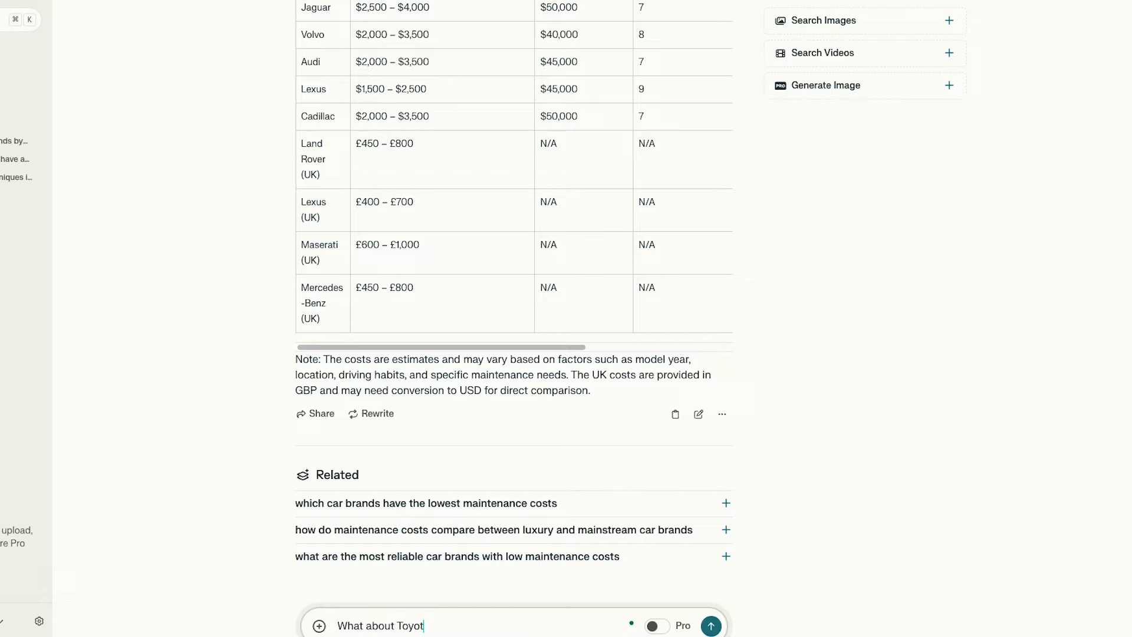
{"action": "type", "text": "a?"}
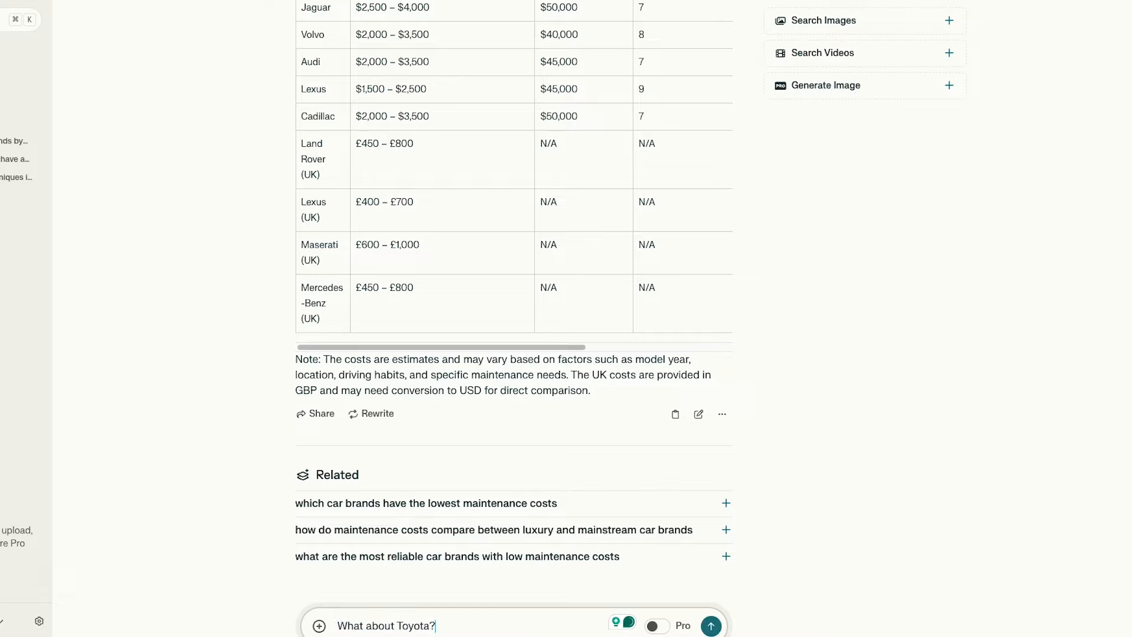
{"action": "left_click", "coordinate": [710, 625]}
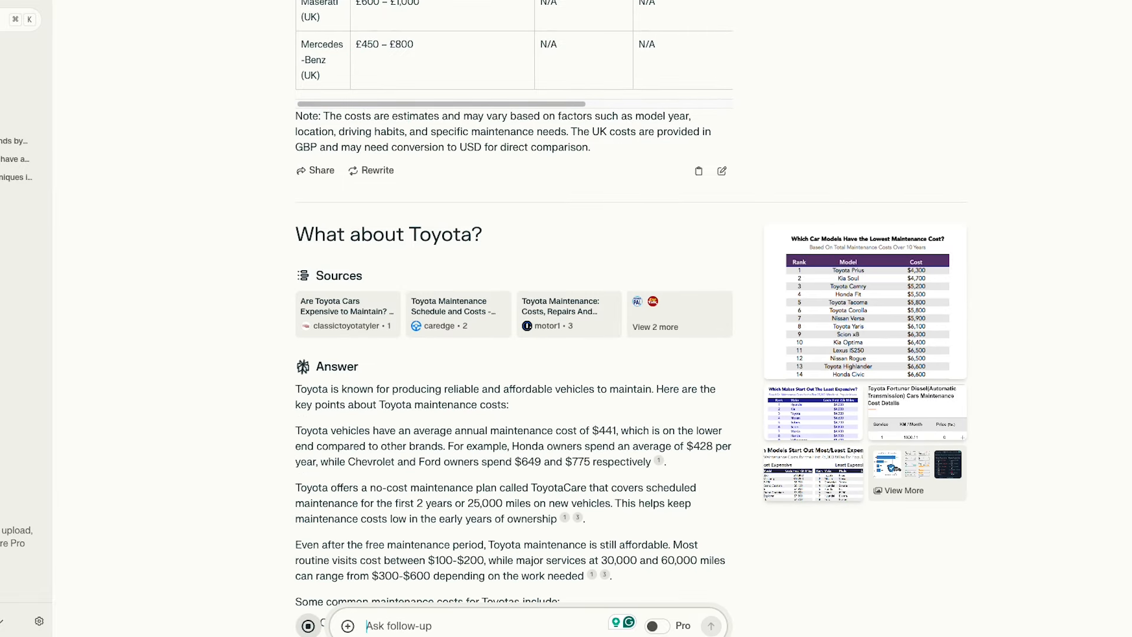
{"action": "scroll", "scroll_direction": "down", "scroll_amount": 3}
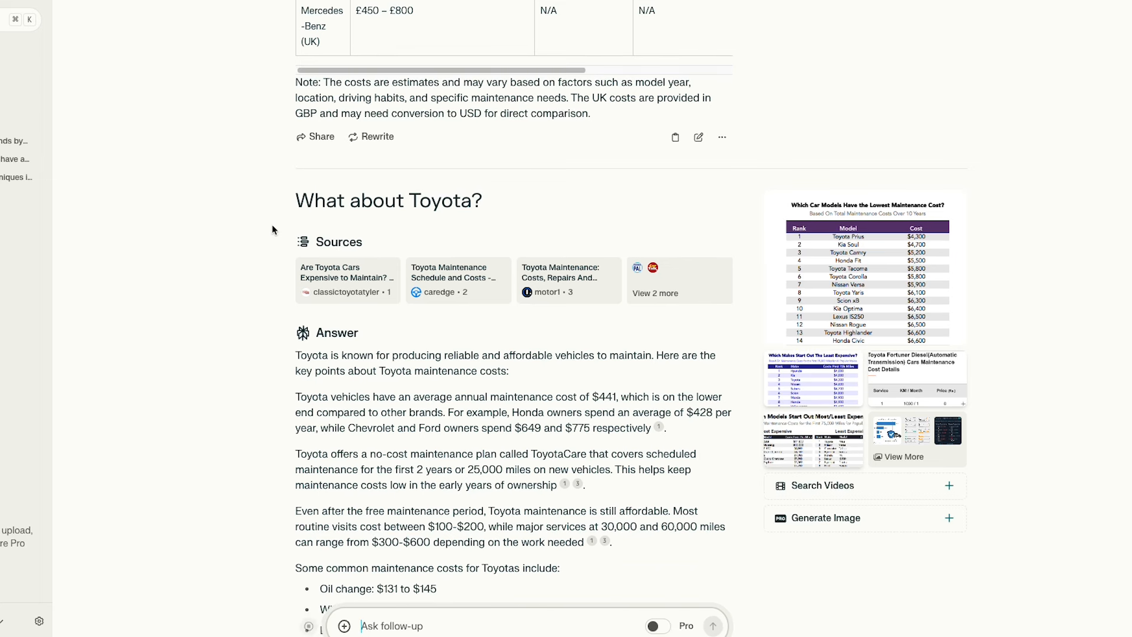
{"action": "scroll", "scroll_direction": "down", "scroll_amount": 3}
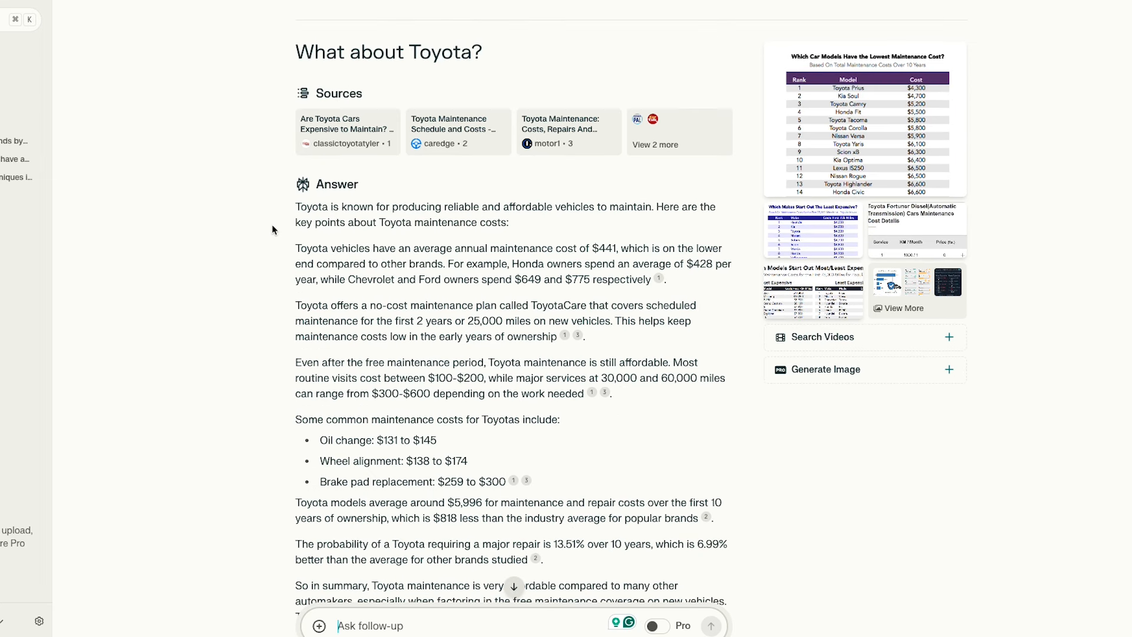
{"action": "scroll", "scroll_direction": "down", "scroll_amount": 3}
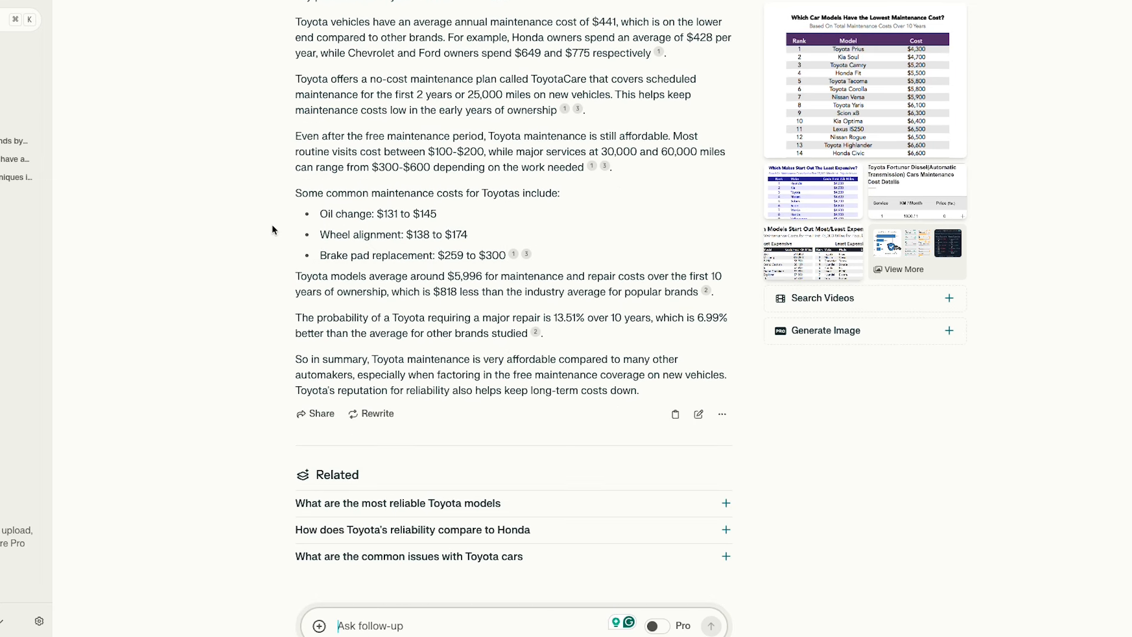
{"action": "scroll", "scroll_direction": "up", "scroll_amount": 3}
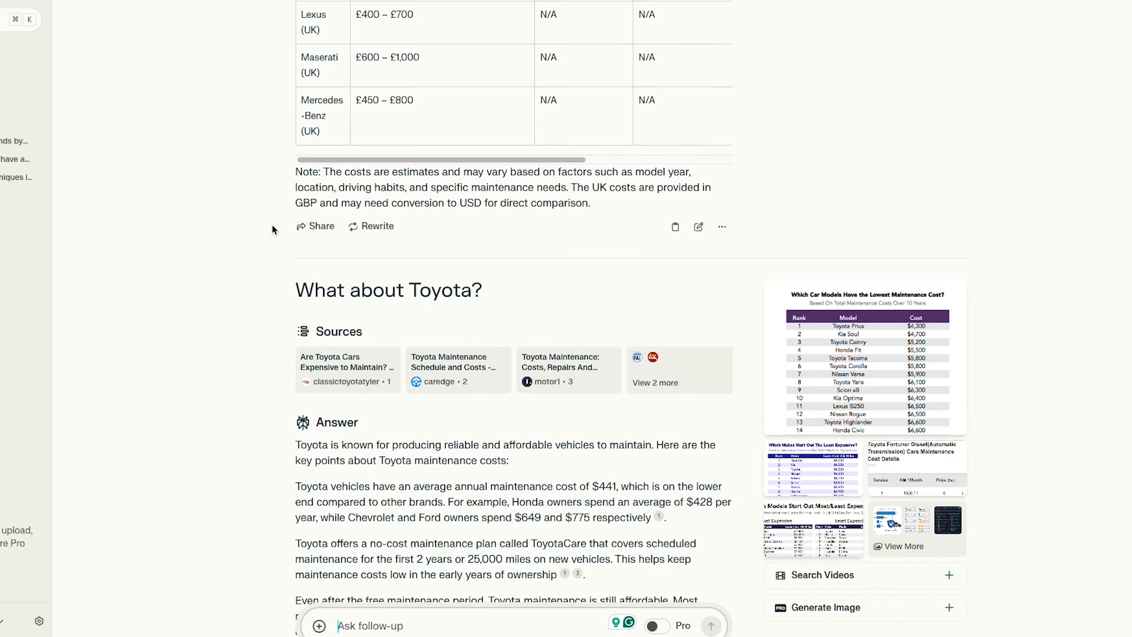
{"action": "mouse_move", "coordinate": [867, 354]}
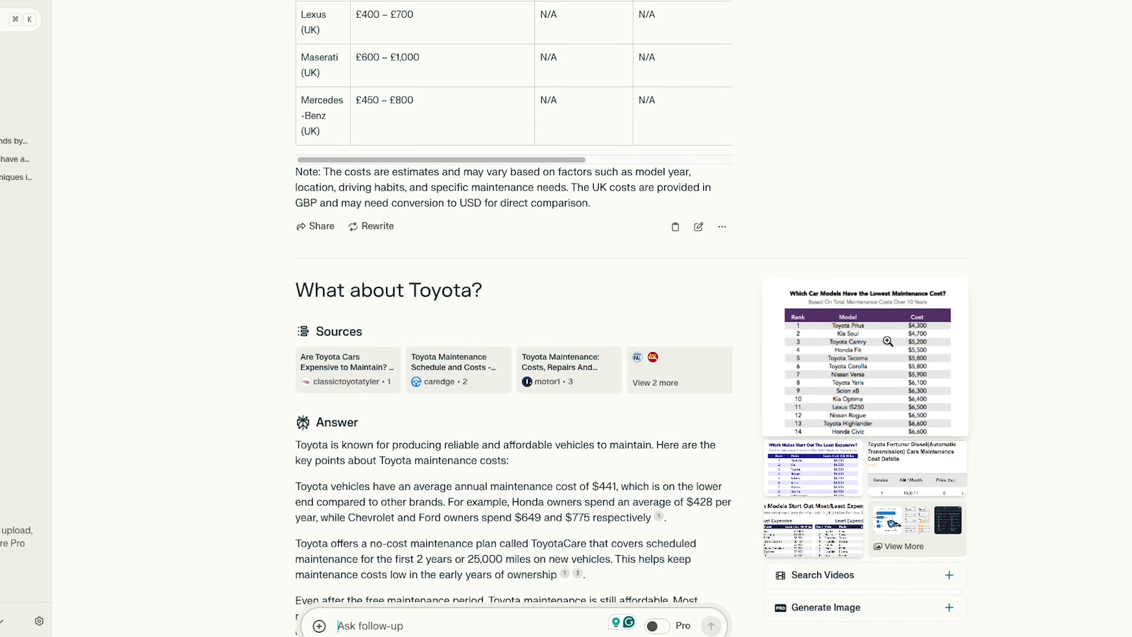
{"action": "mouse_move", "coordinate": [677, 295]}
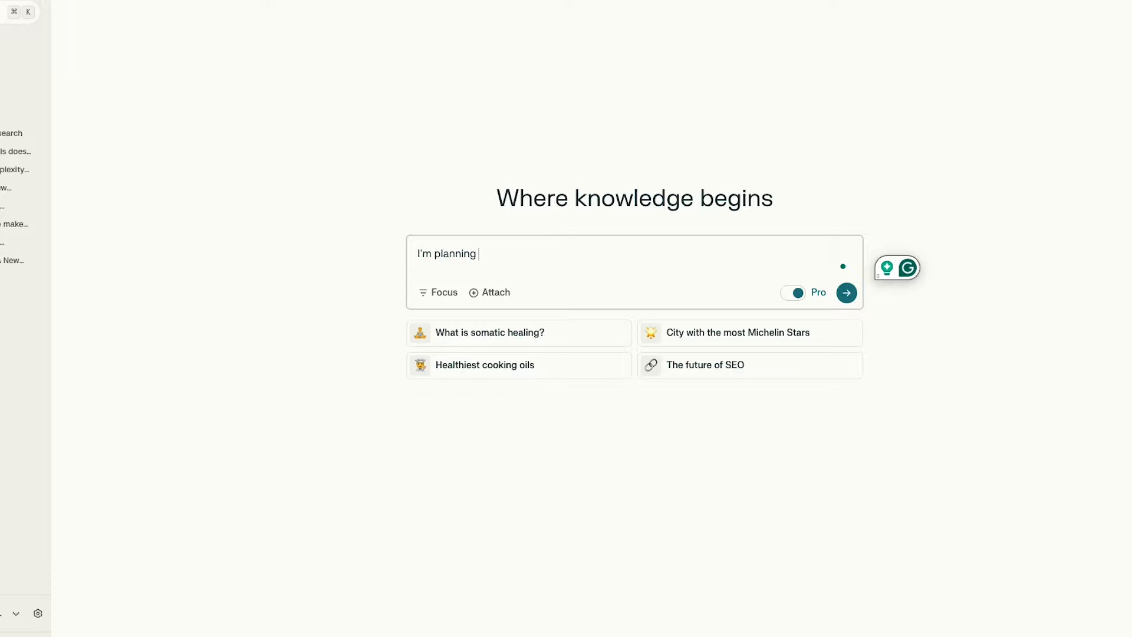
- Submit a Pro search on where to start planning a Miami family trip and read the guide
{"action": "type", "text": "a trip"}
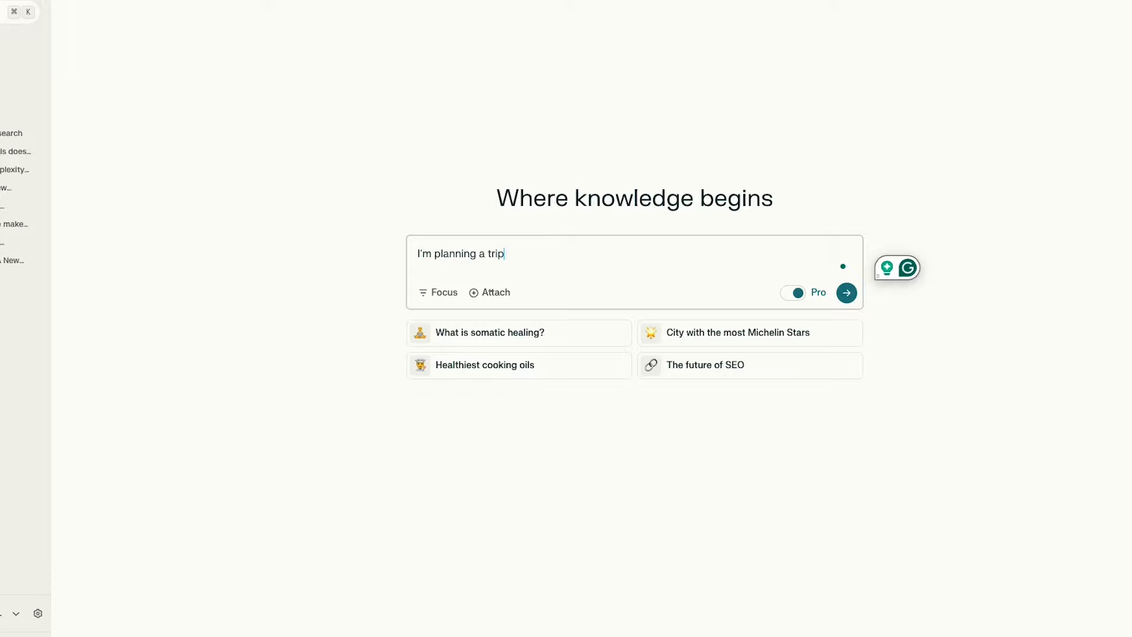
{"action": "type", "text": "to Miami with"}
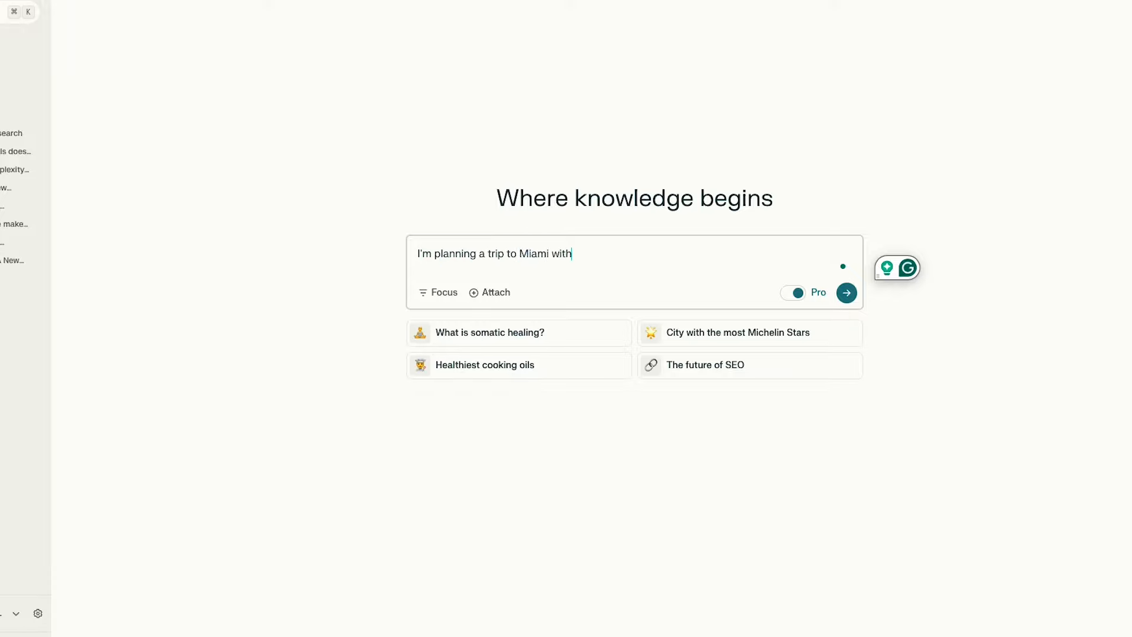
{"action": "type", "text": "my family."}
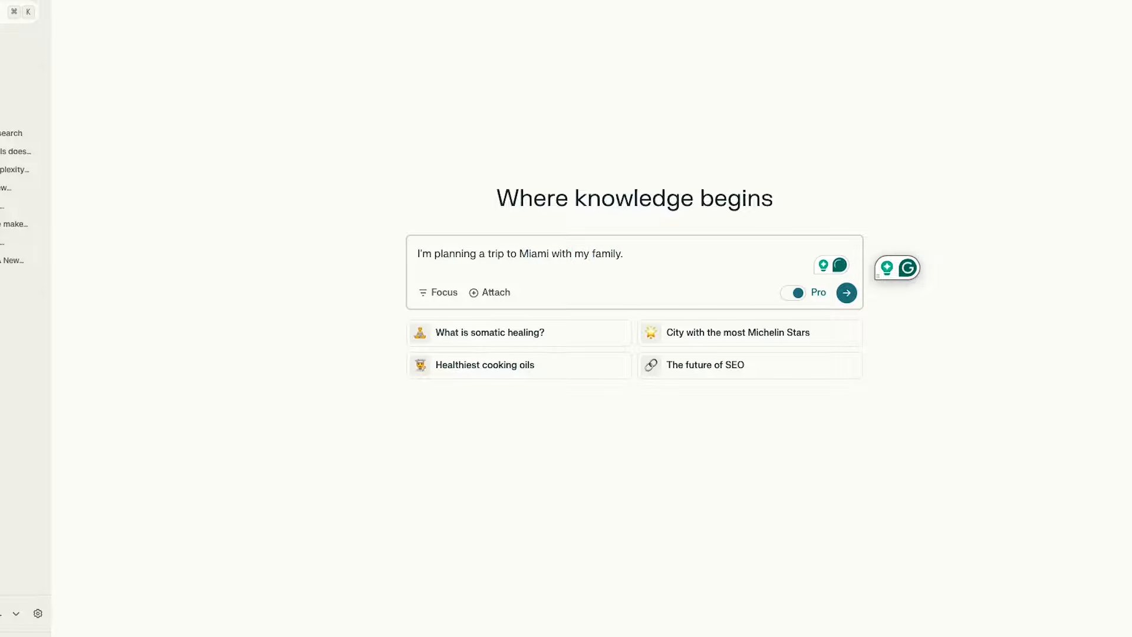
{"action": "type", "text": "Where should I start"}
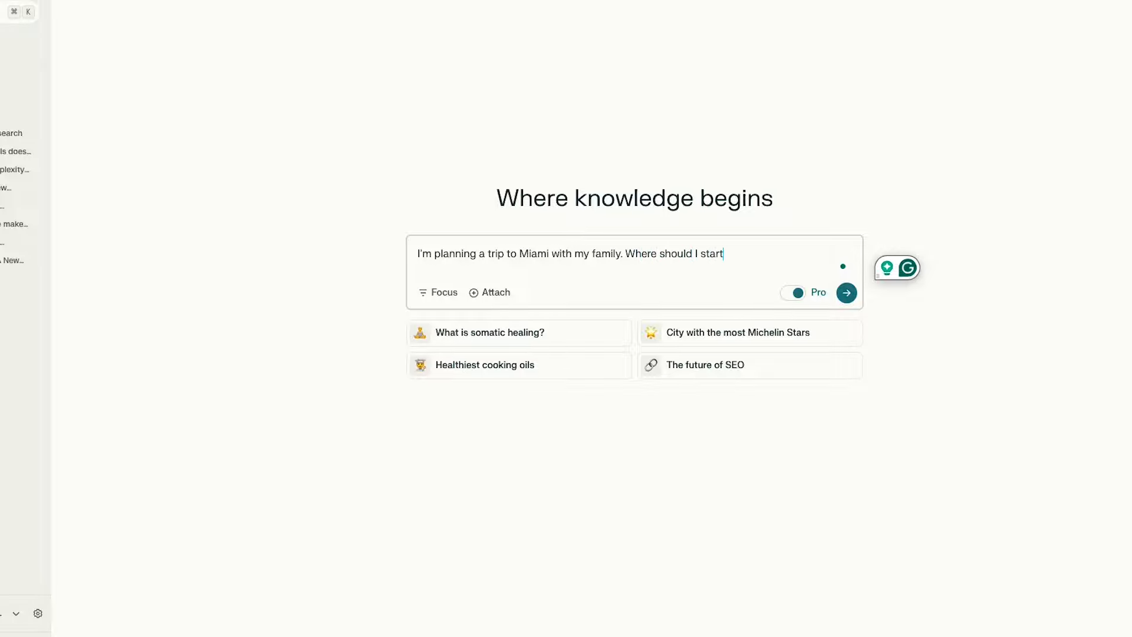
{"action": "left_click", "coordinate": [847, 292]}
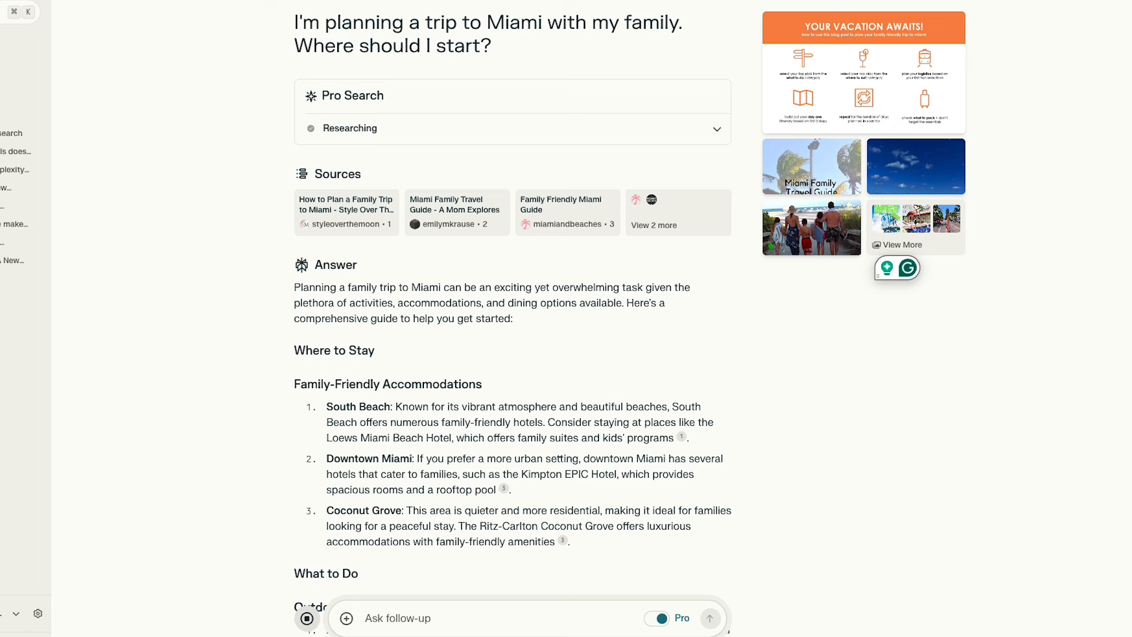
{"action": "scroll", "scroll_direction": "up", "scroll_amount": 3}
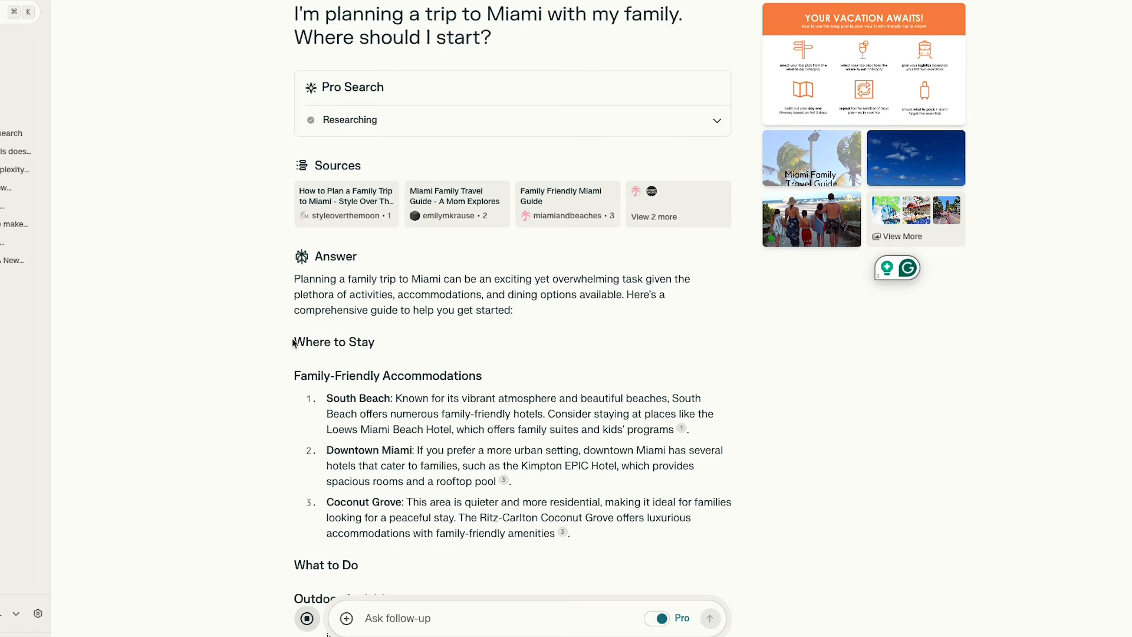
{"action": "scroll", "scroll_direction": "down", "scroll_amount": 3}
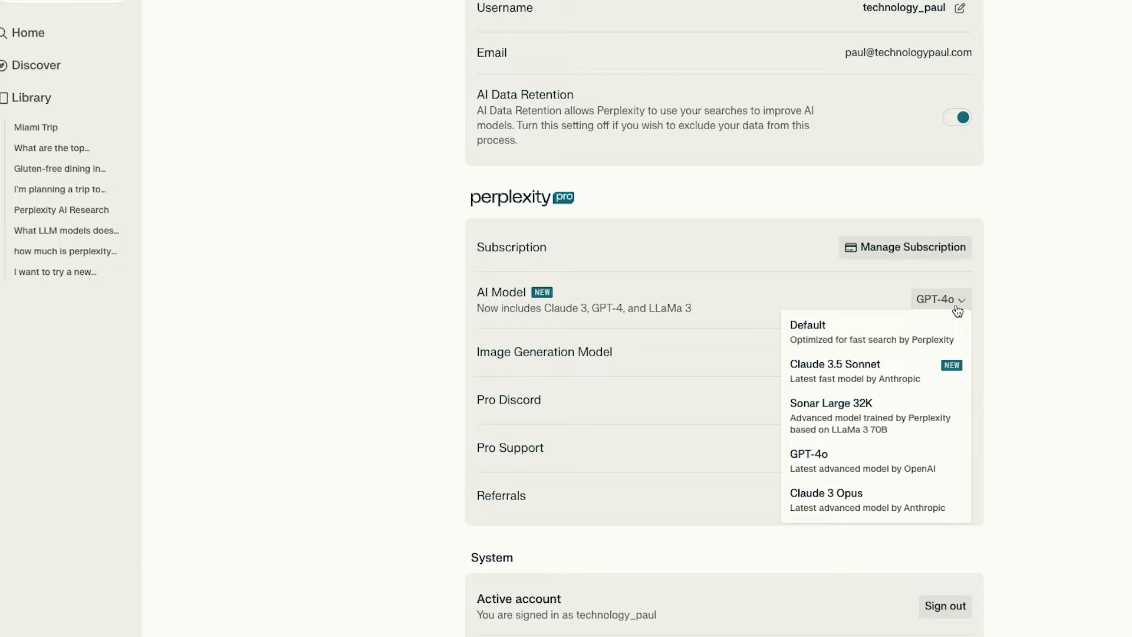
{"action": "mouse_move", "coordinate": [877, 371]}
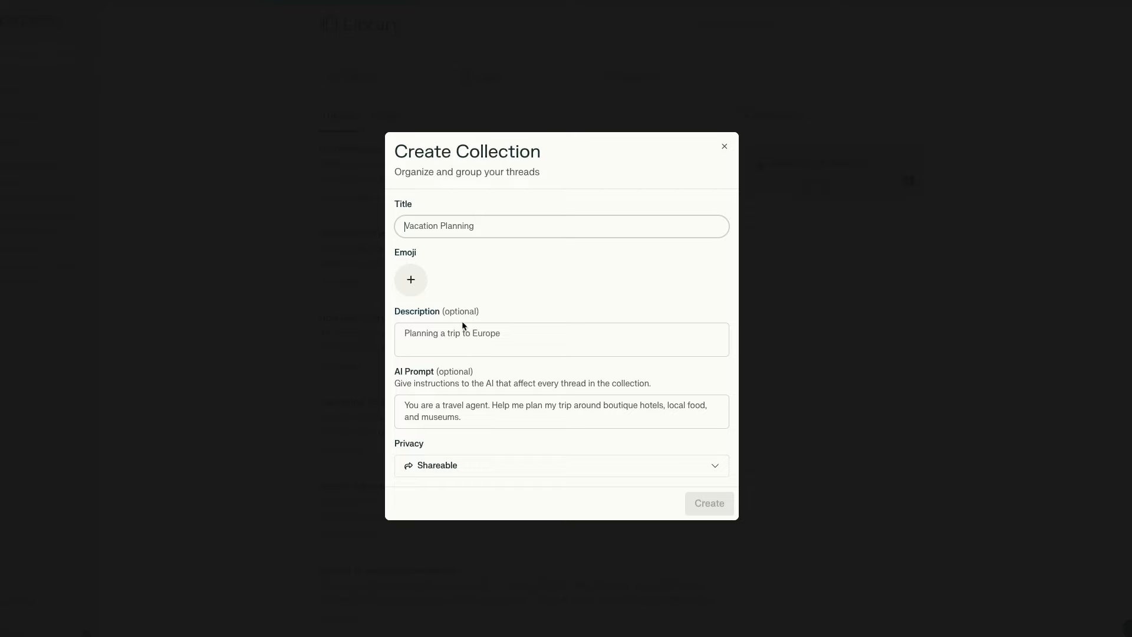
- Create a collection titled 'Miami Trip' with the palm tree emoji
{"action": "type", "text": "Miami Trip"}
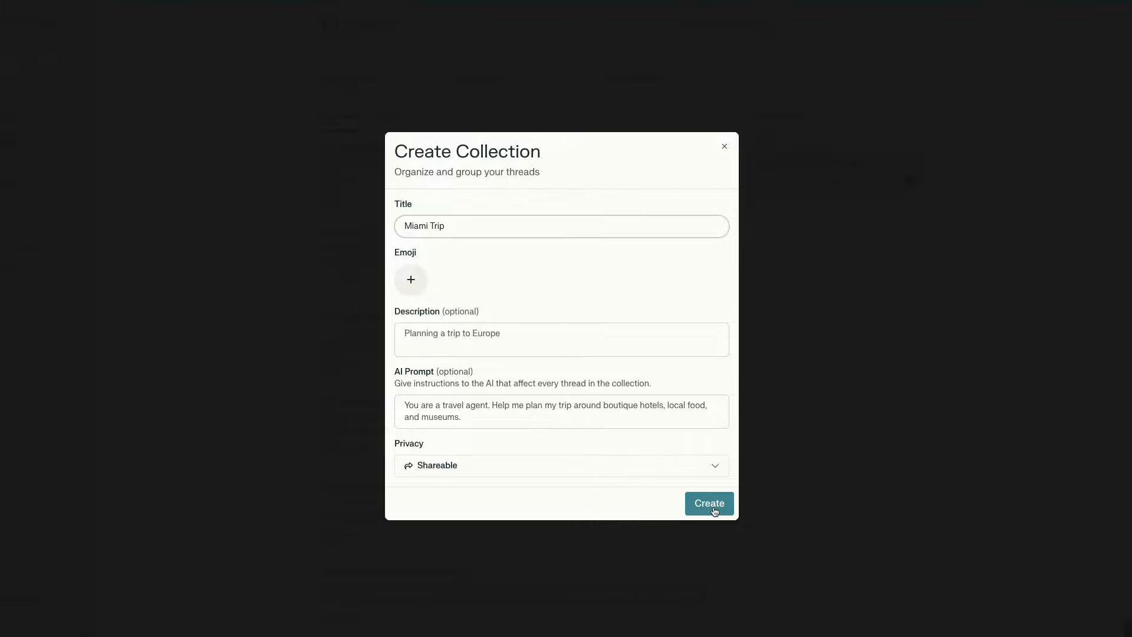
{"action": "left_click", "coordinate": [411, 280]}
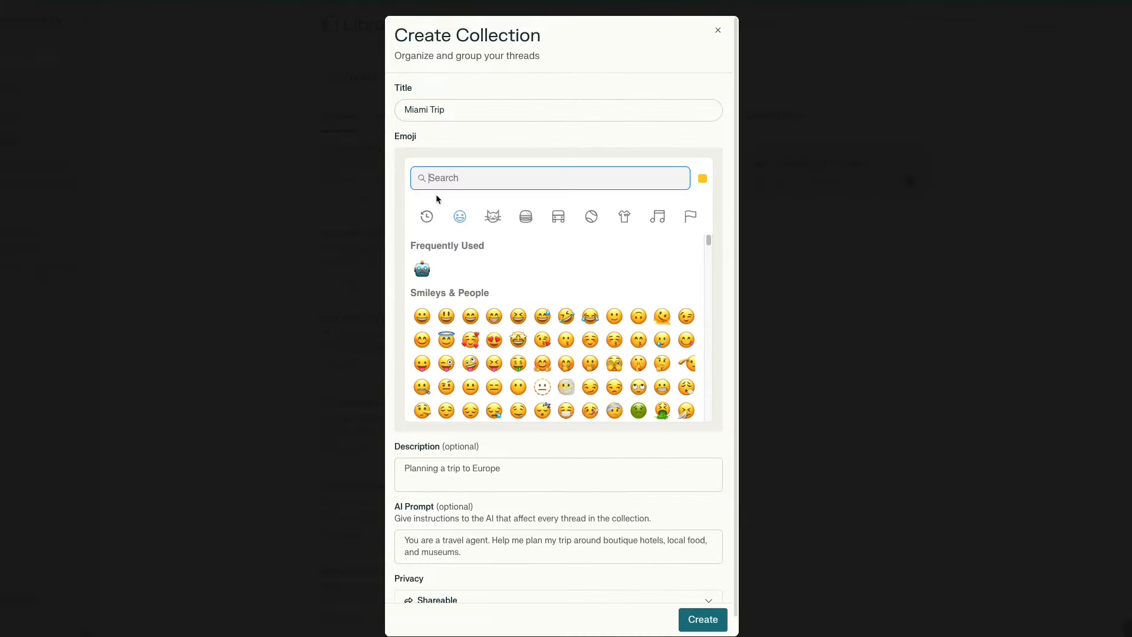
{"action": "left_click", "coordinate": [423, 269]}
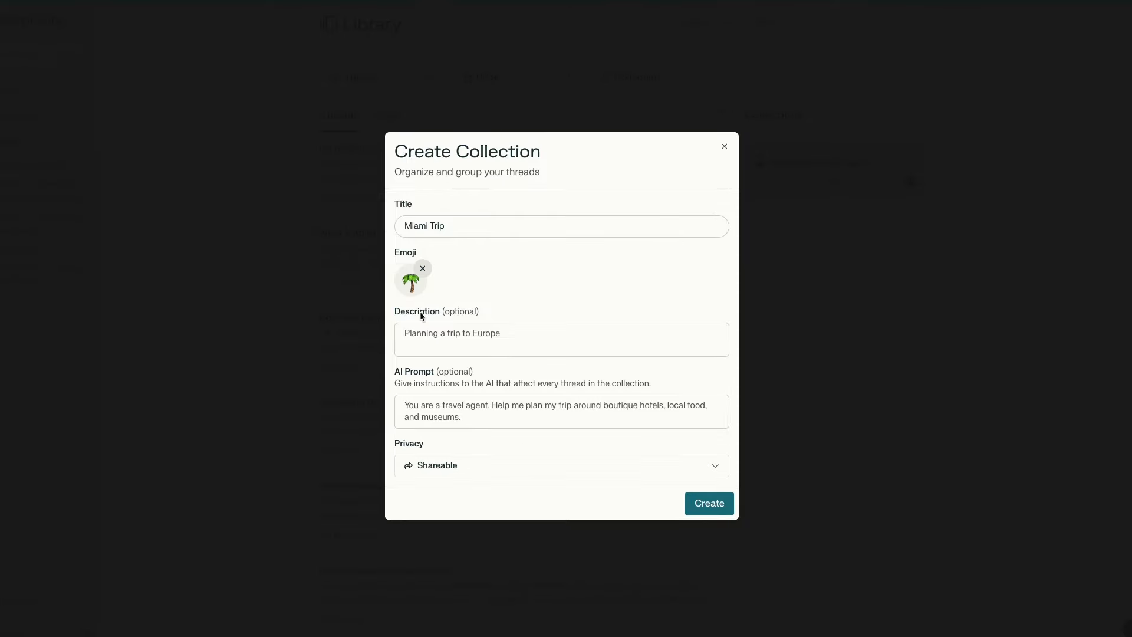
{"action": "mouse_move", "coordinate": [709, 504]}
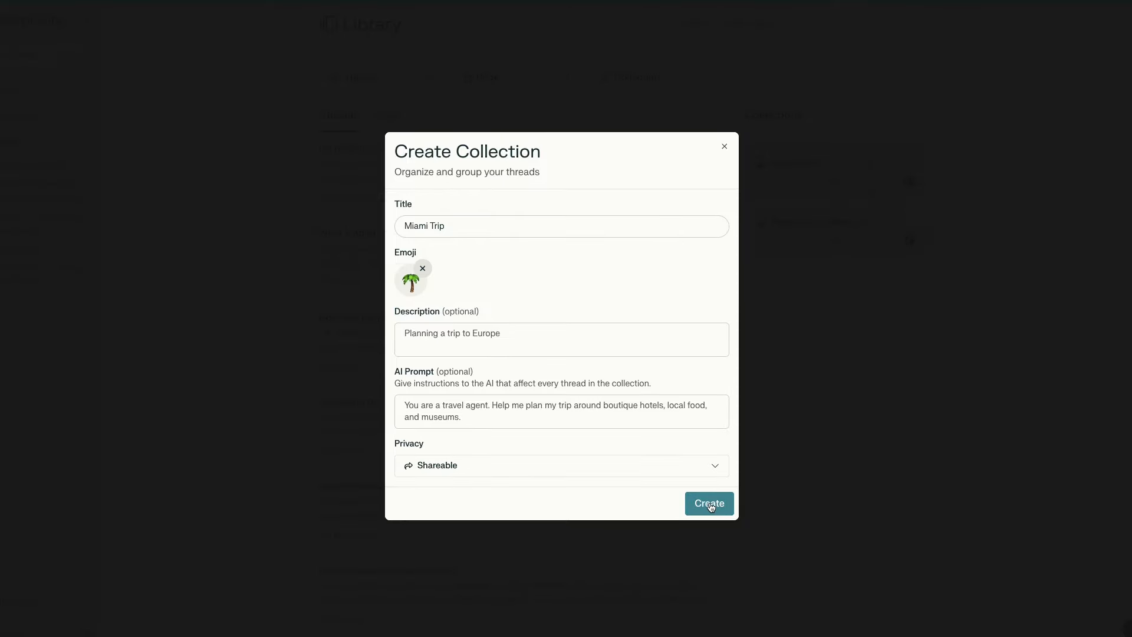
{"action": "left_click", "coordinate": [709, 503]}
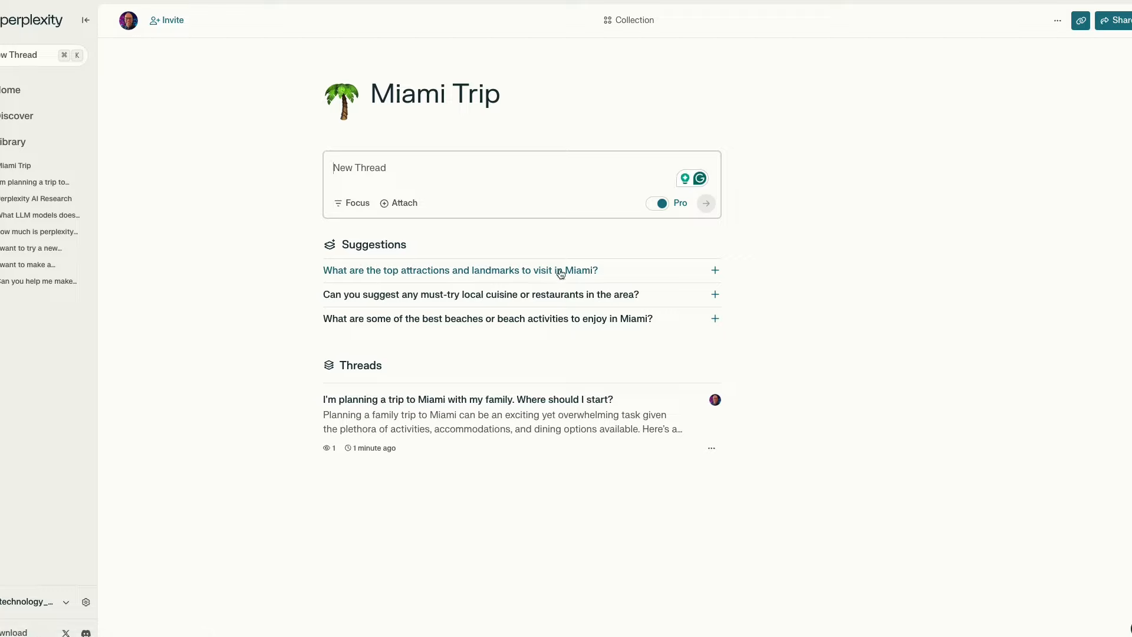
{"action": "mouse_move", "coordinate": [435, 319]}
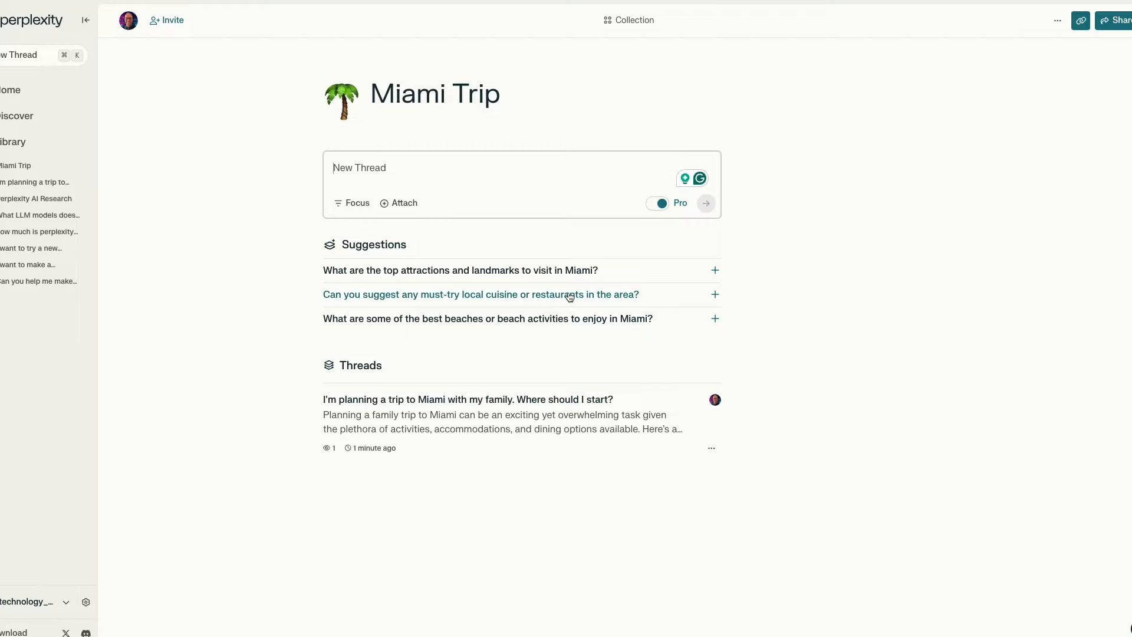
{"action": "type", "text": "Glui"}
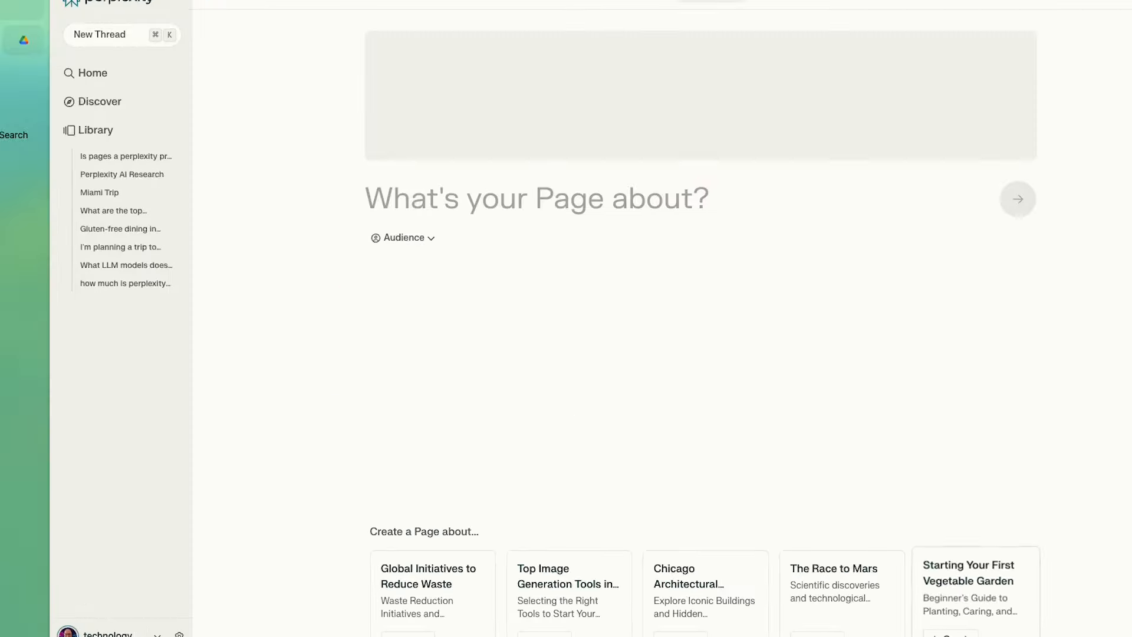
- Generate the 'Starting Your First Vegetable Garden' Page and read through its sections
{"action": "left_click", "coordinate": [975, 585]}
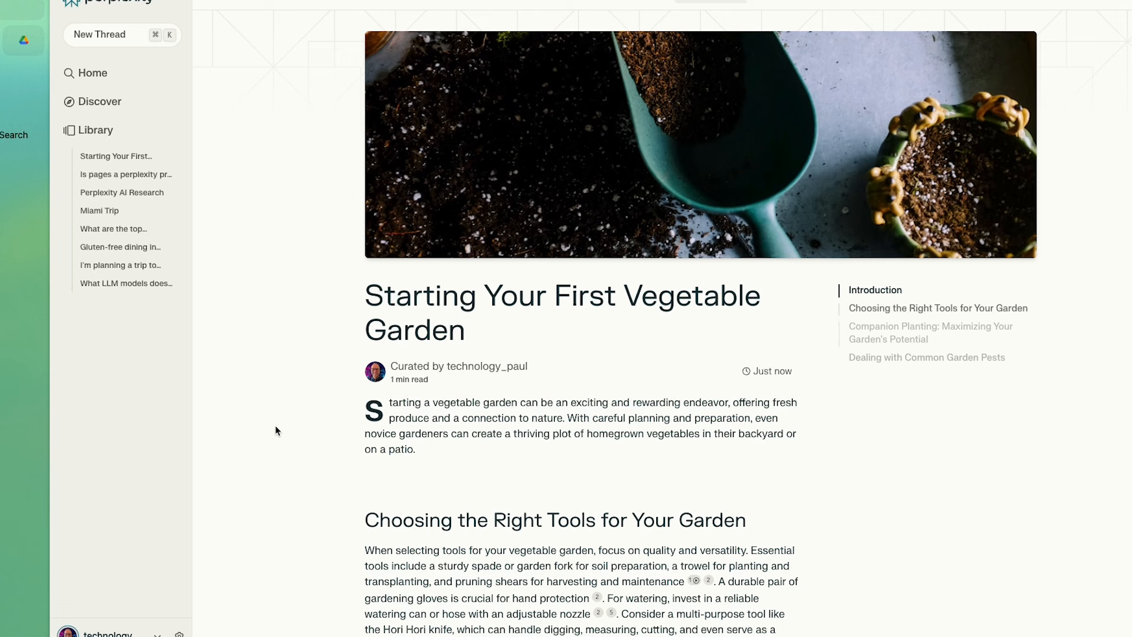
{"action": "scroll", "scroll_direction": "down", "scroll_amount": 3}
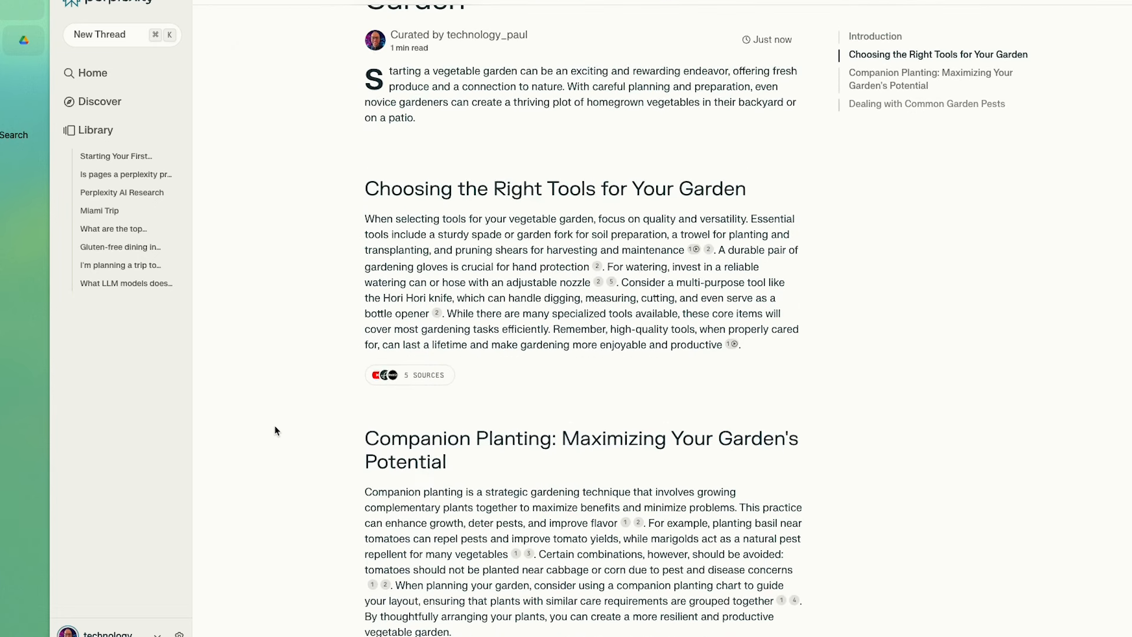
{"action": "scroll", "scroll_direction": "down", "scroll_amount": 3}
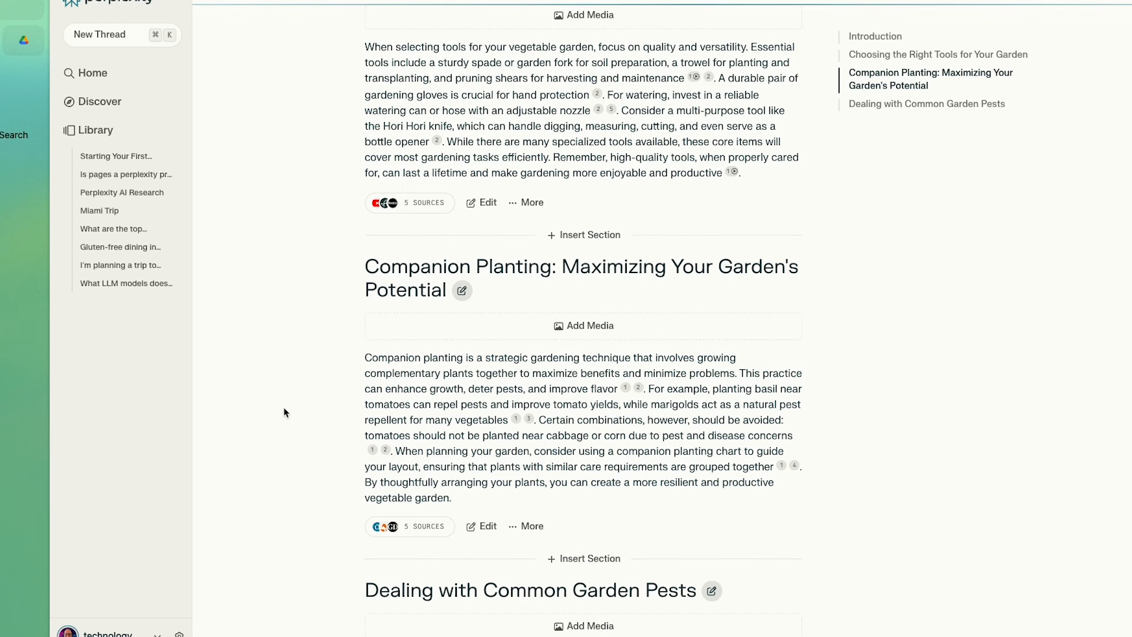
{"action": "scroll", "scroll_direction": "up", "scroll_amount": 3}
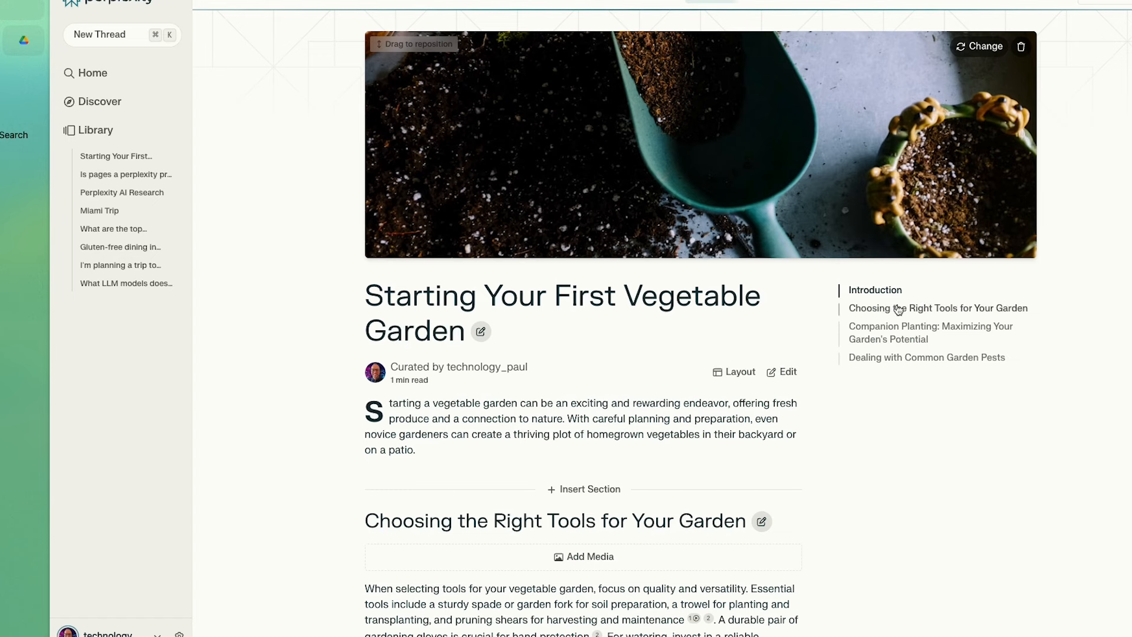
{"action": "scroll", "scroll_direction": "down", "scroll_amount": 3}
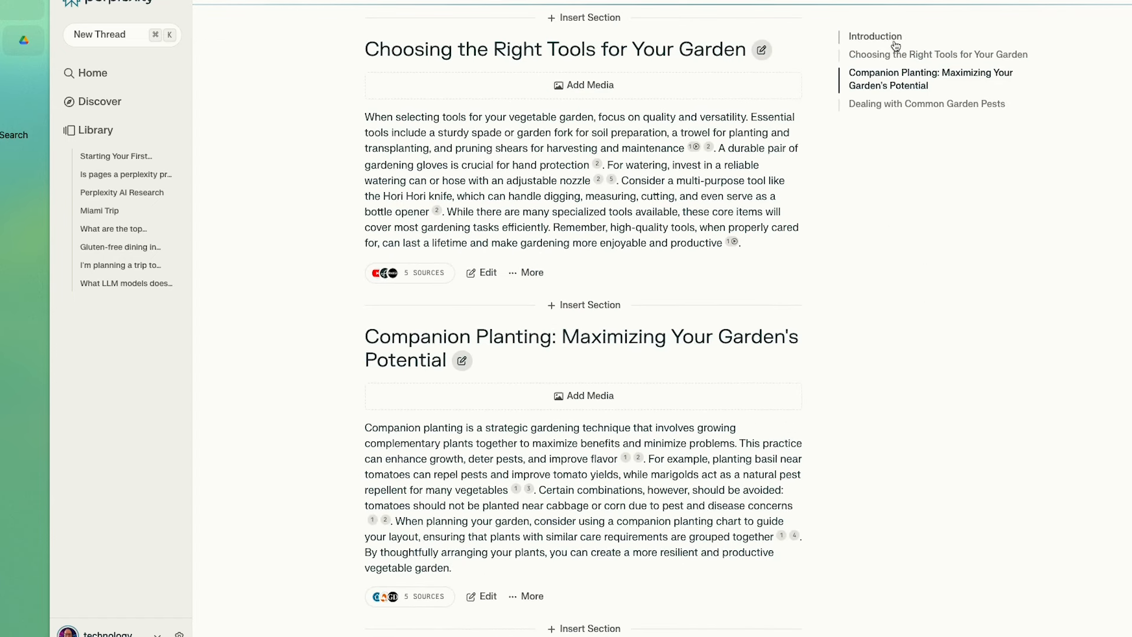
{"action": "mouse_move", "coordinate": [324, 387]}
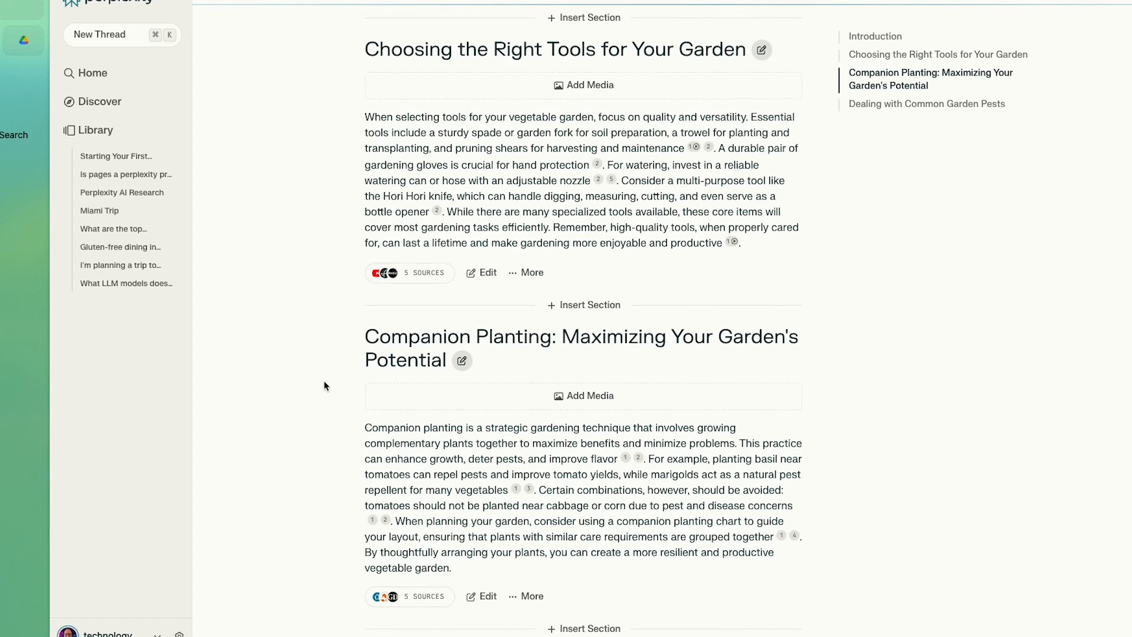
{"action": "scroll", "scroll_direction": "up", "scroll_amount": 3}
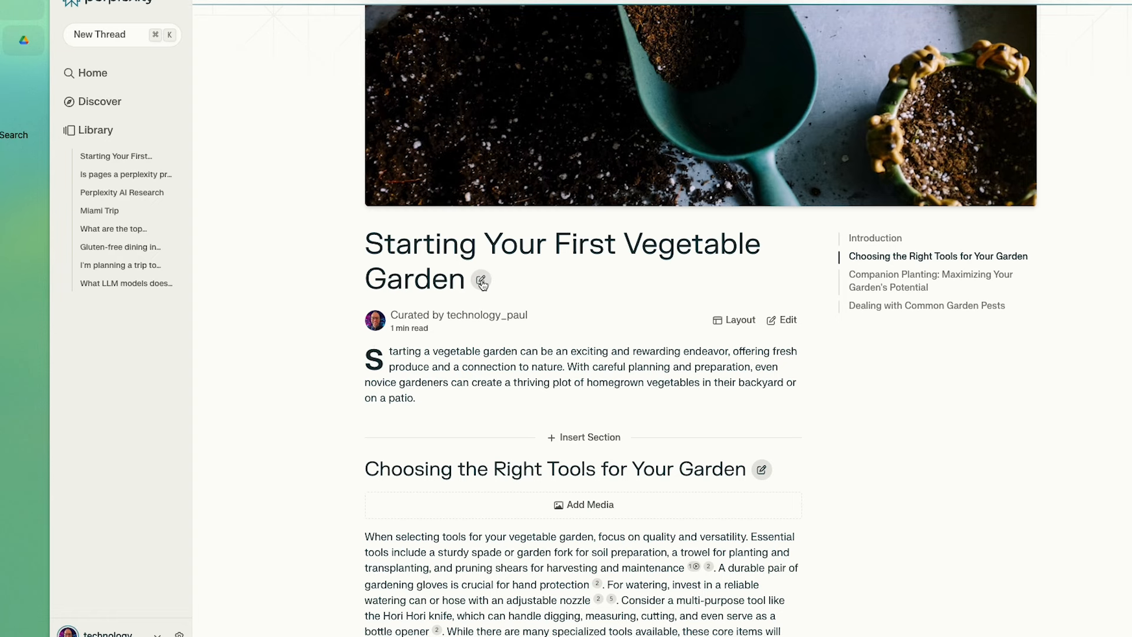
{"action": "mouse_move", "coordinate": [385, 374]}
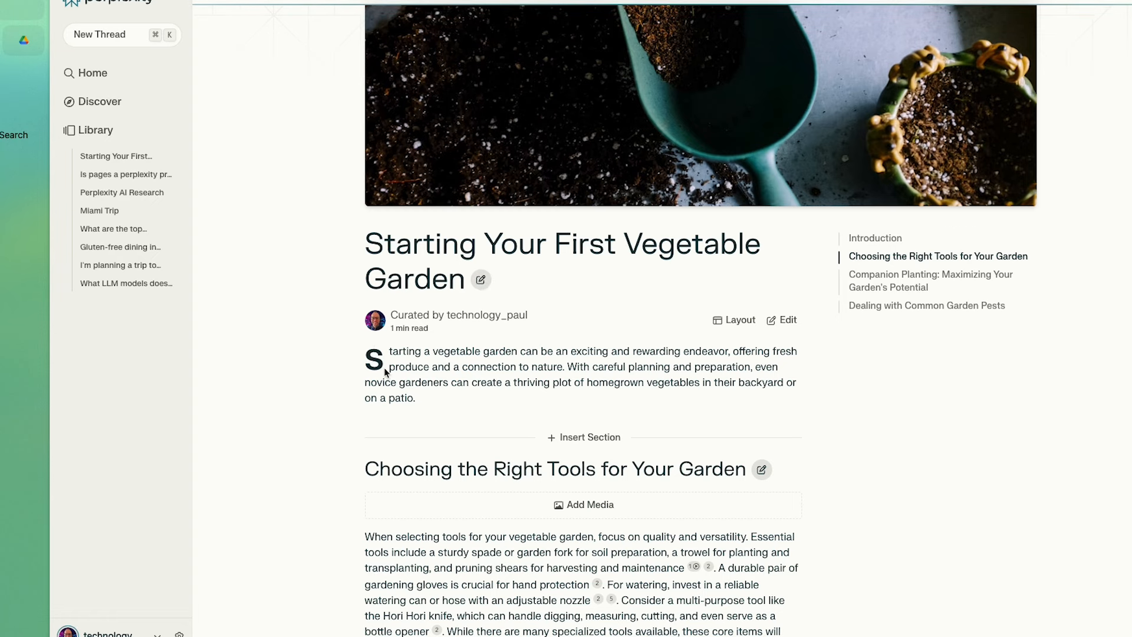
{"action": "scroll", "scroll_direction": "down", "scroll_amount": 3}
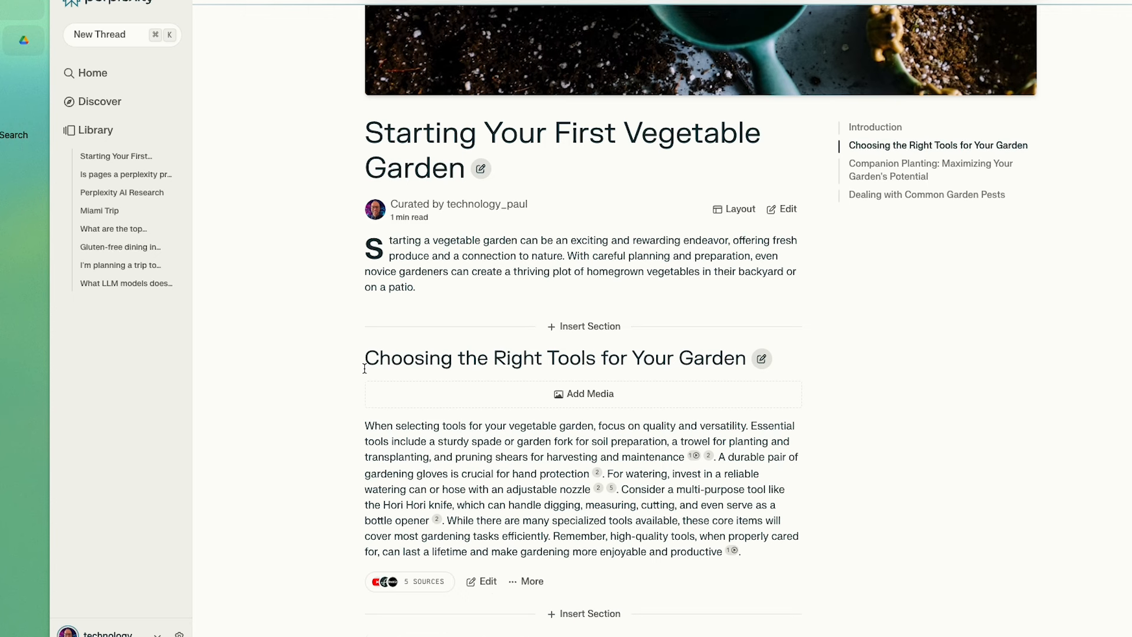
- Add media to the Choosing the Right Tools section and review its editing options
{"action": "left_click", "coordinate": [583, 394]}
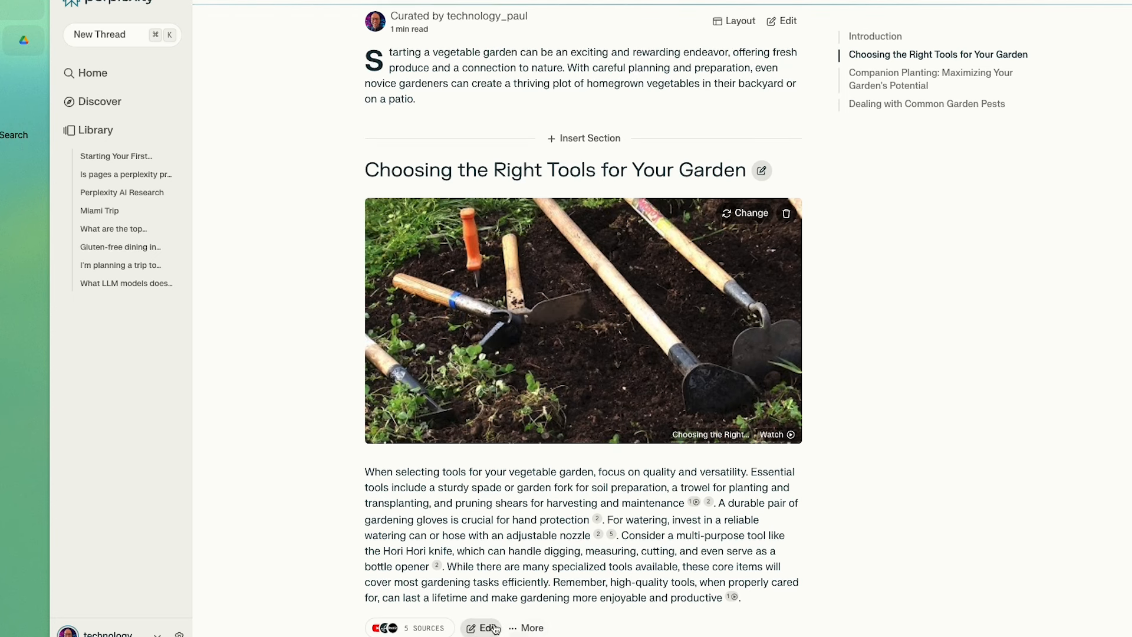
{"action": "left_click", "coordinate": [488, 627]}
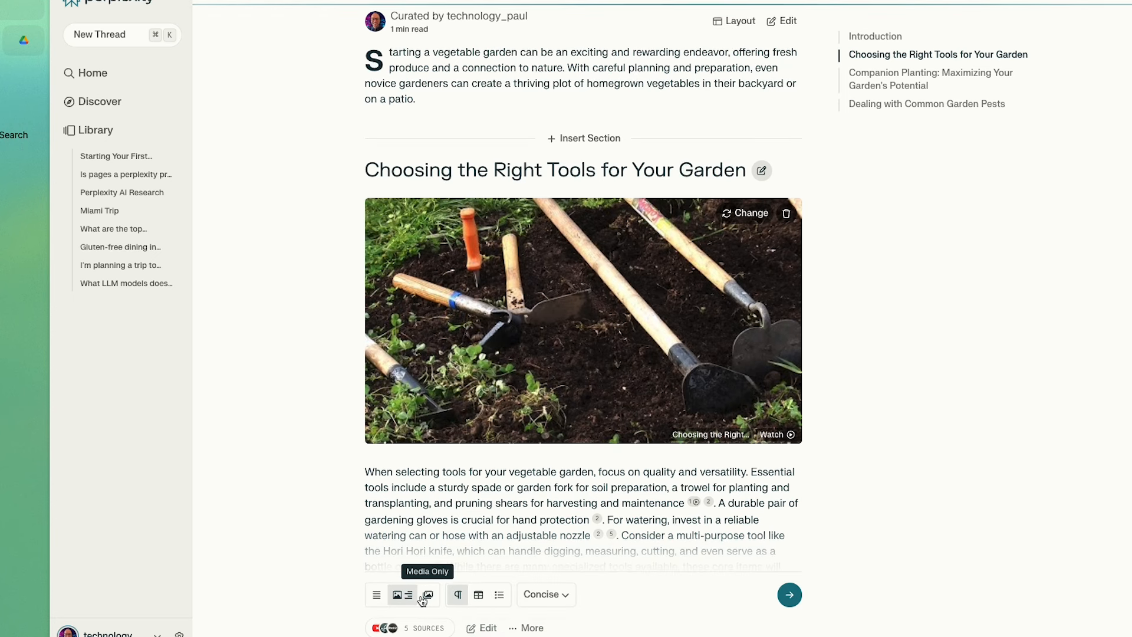
{"action": "mouse_move", "coordinate": [406, 595]}
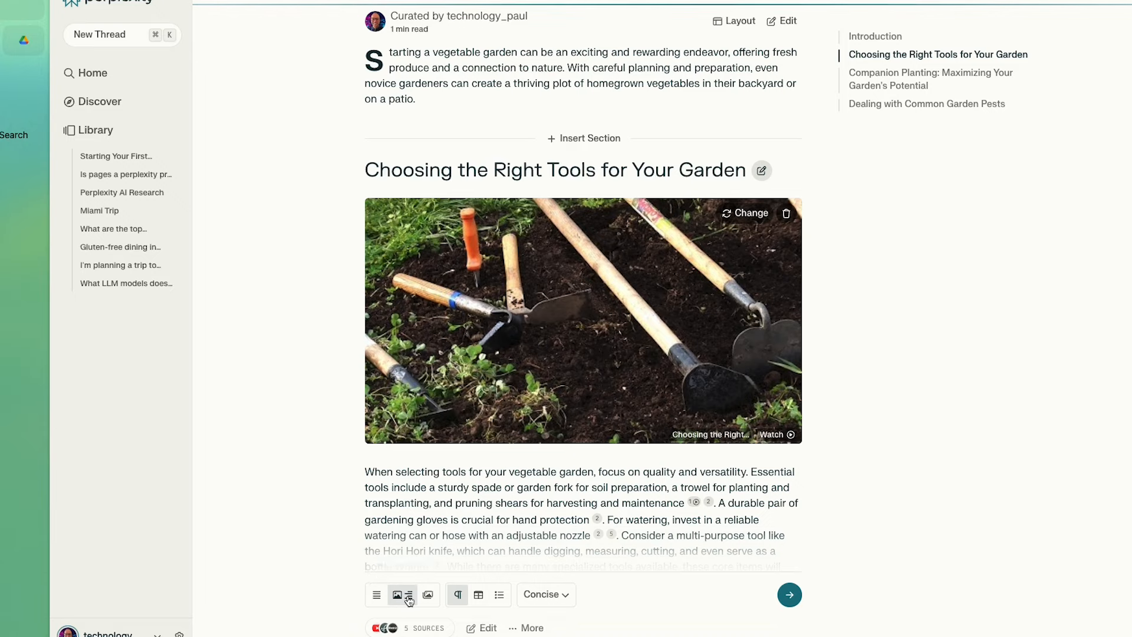
{"action": "mouse_move", "coordinate": [746, 210]}
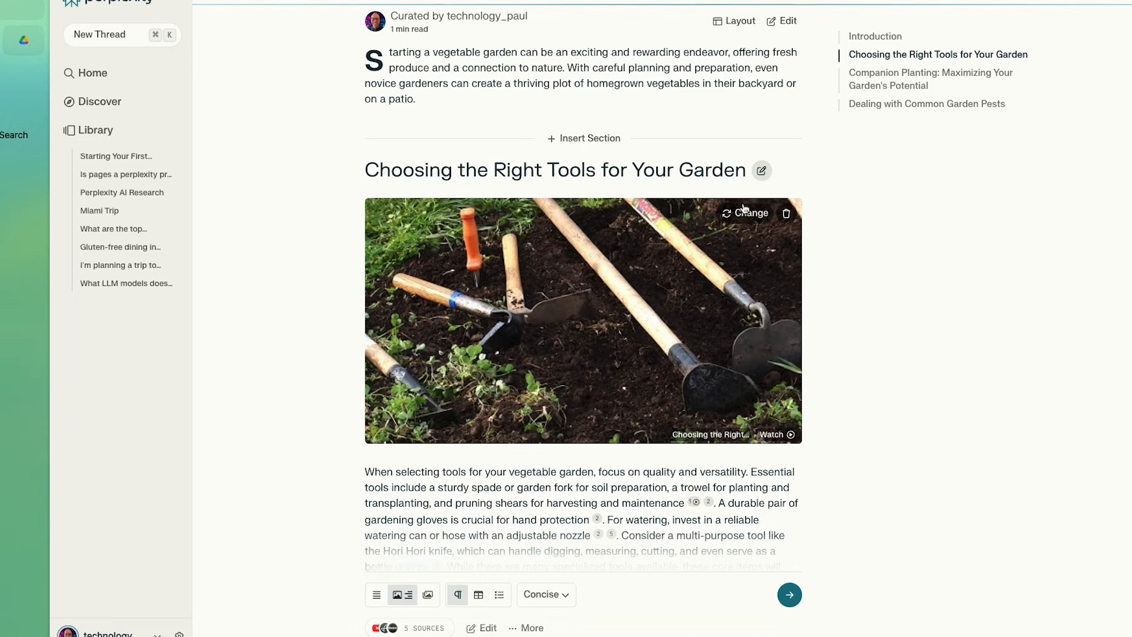
{"action": "mouse_move", "coordinate": [427, 594]}
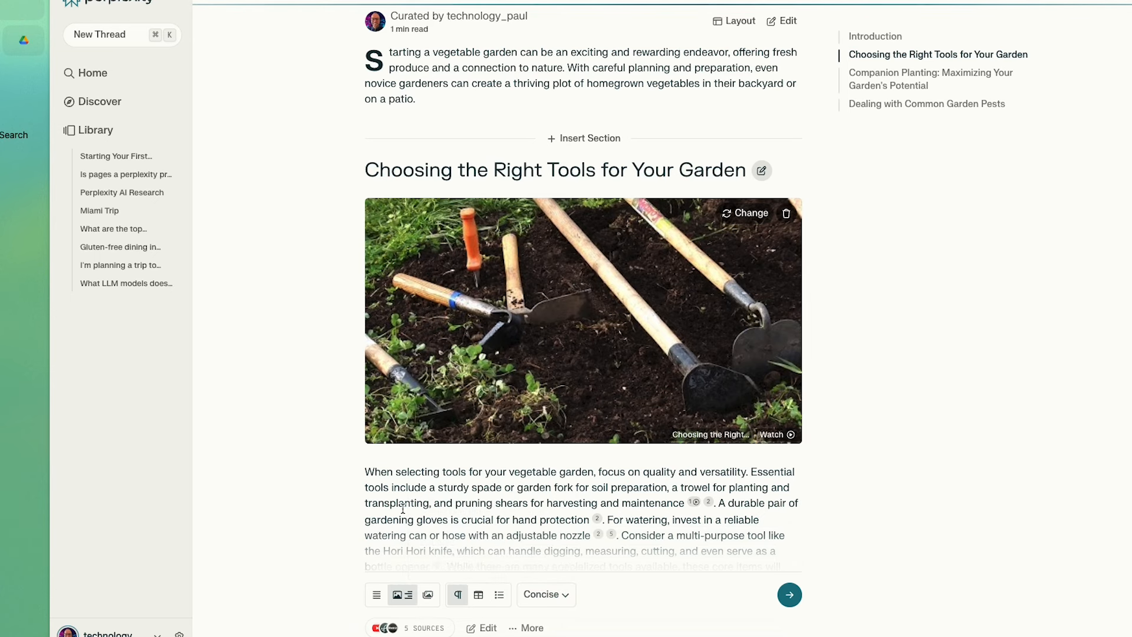
{"action": "scroll", "scroll_direction": "down", "scroll_amount": 3}
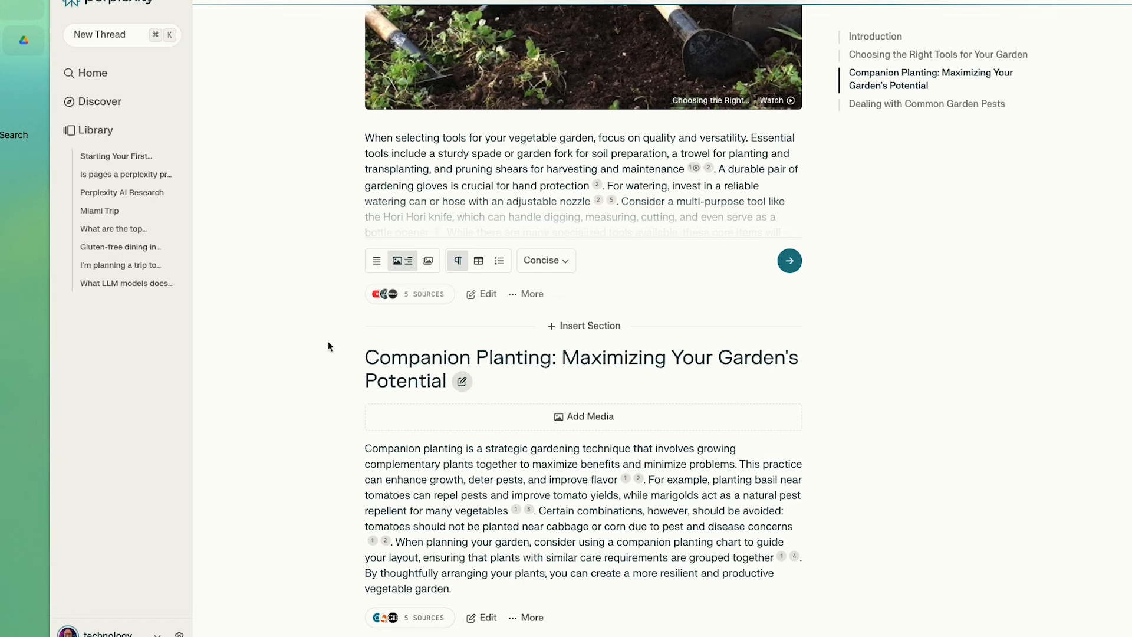
{"action": "mouse_move", "coordinate": [644, 388]}
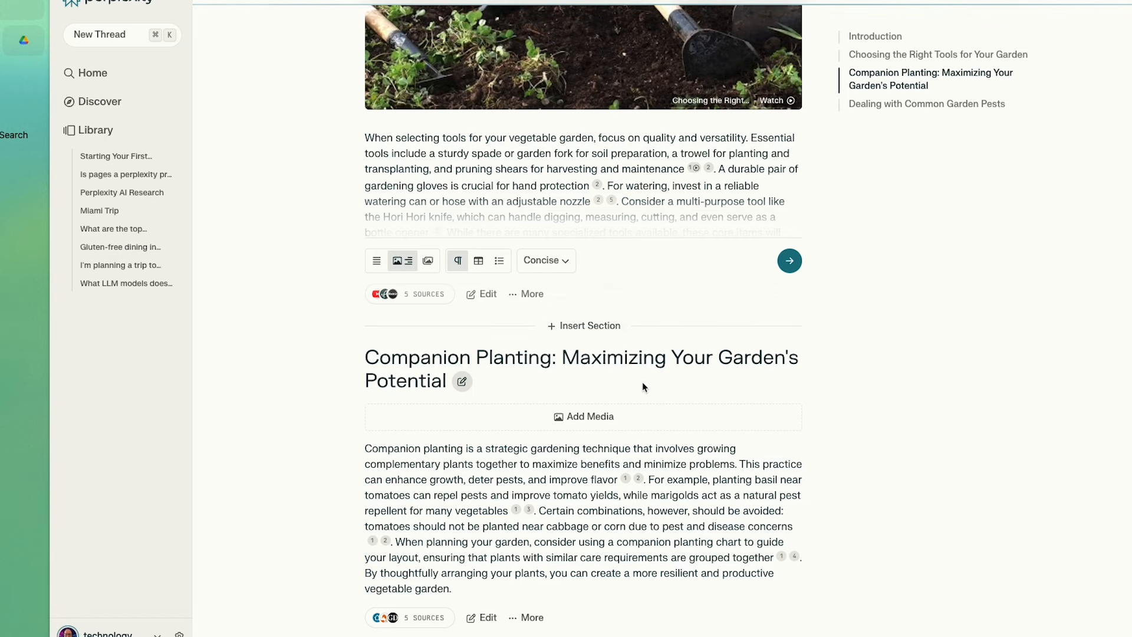
{"action": "scroll", "scroll_direction": "down", "scroll_amount": 3}
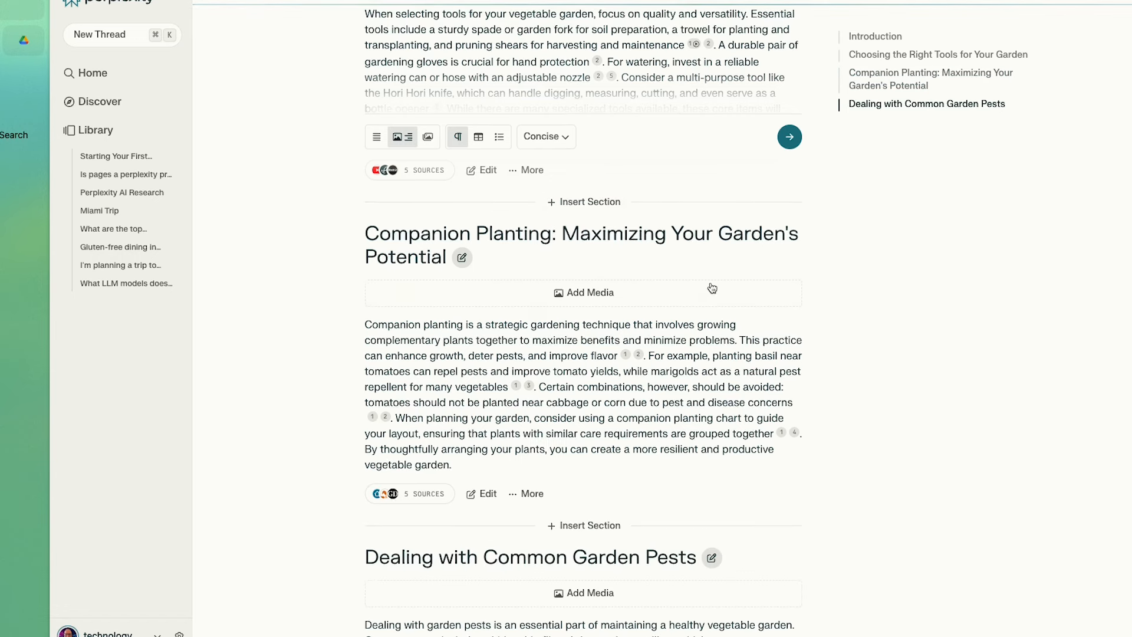
- Browse the Discover feed of trending story cards
{"action": "left_click", "coordinate": [99, 102]}
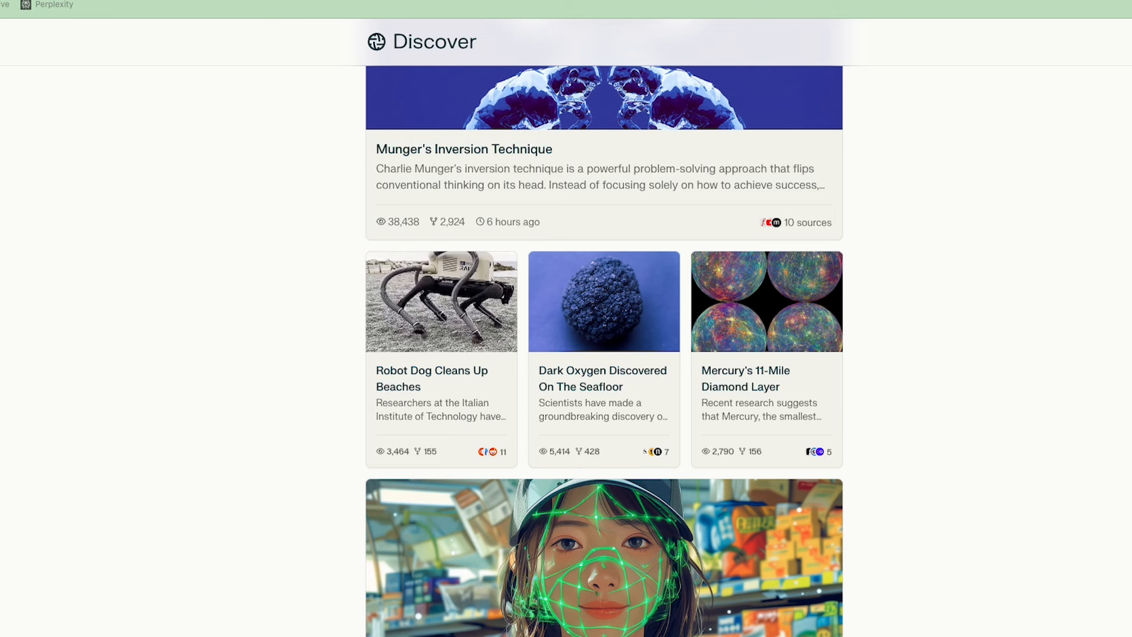
{"action": "scroll", "scroll_direction": "down", "scroll_amount": 3}
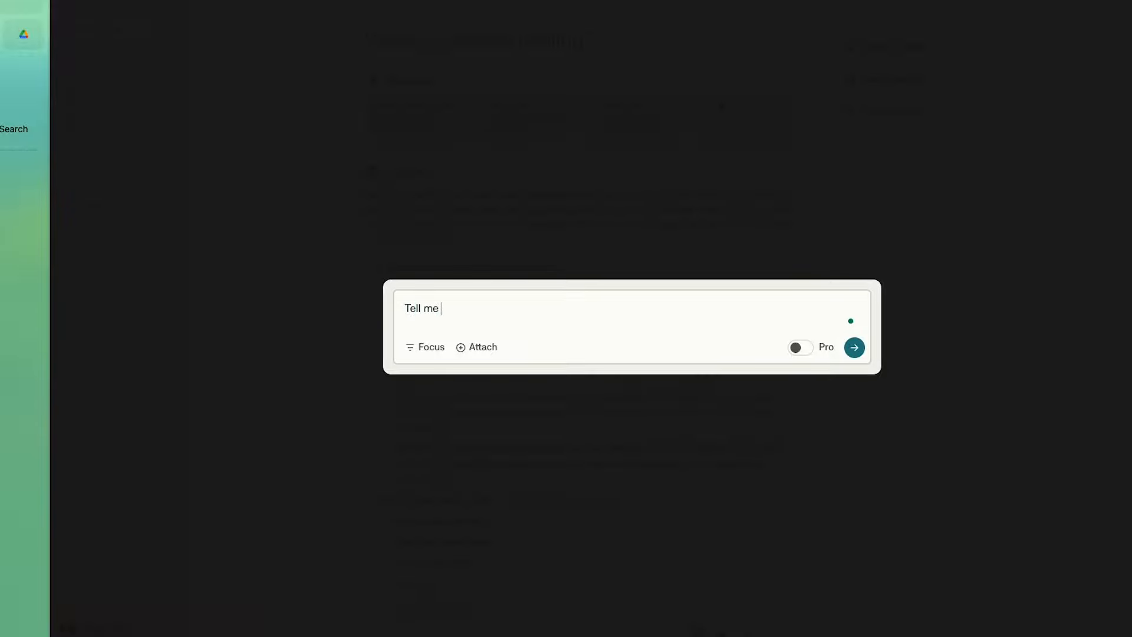
- Ask a new thread 'Tell me all about the iphone 15'
{"action": "type", "text": "all about the ip"}
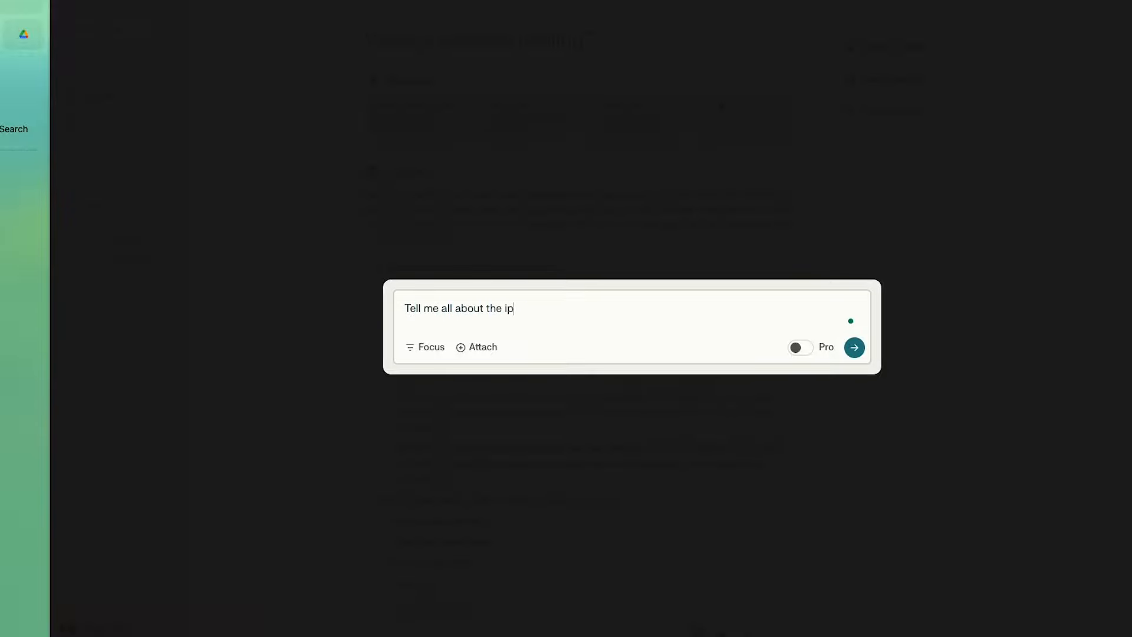
{"action": "type", "text": "hone 15"}
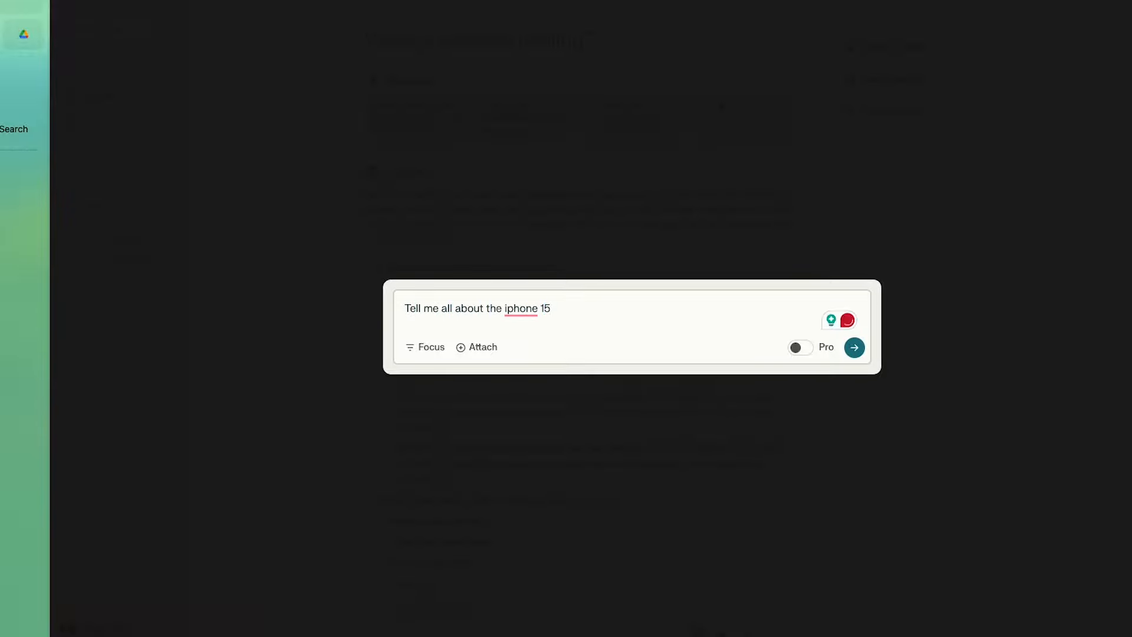
{"action": "left_click", "coordinate": [854, 347]}
{"action": "type", "text": "Tell me all about "}
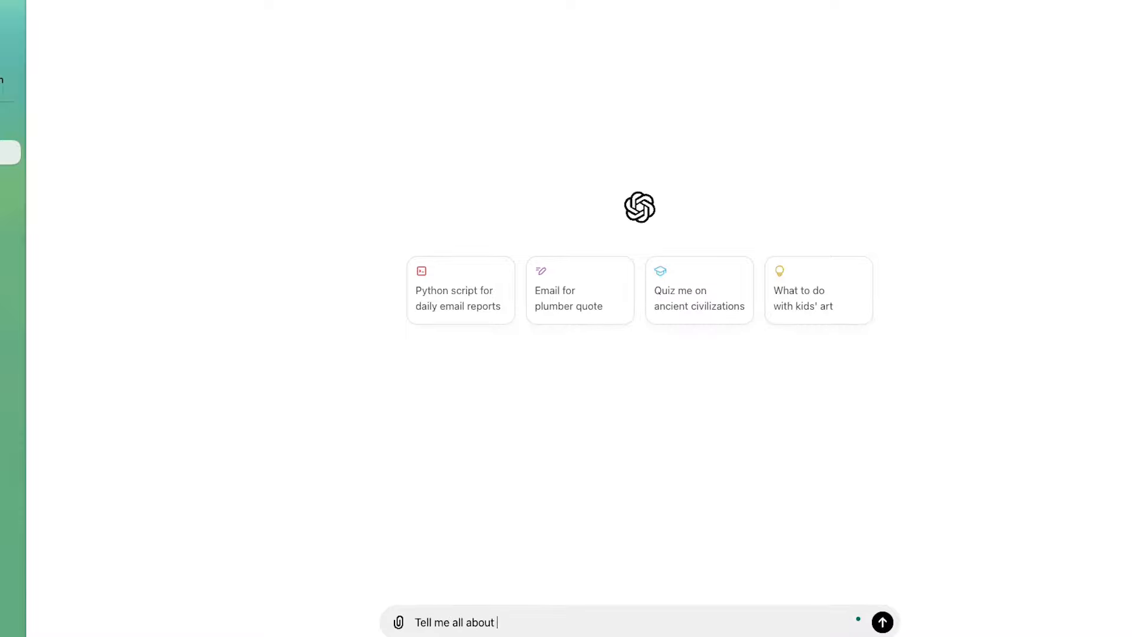
- Ask ChatGPT 'Tell me all about the iPhone 15' and get its web-sourced answer
{"action": "type", "text": "the iPhone 15"}
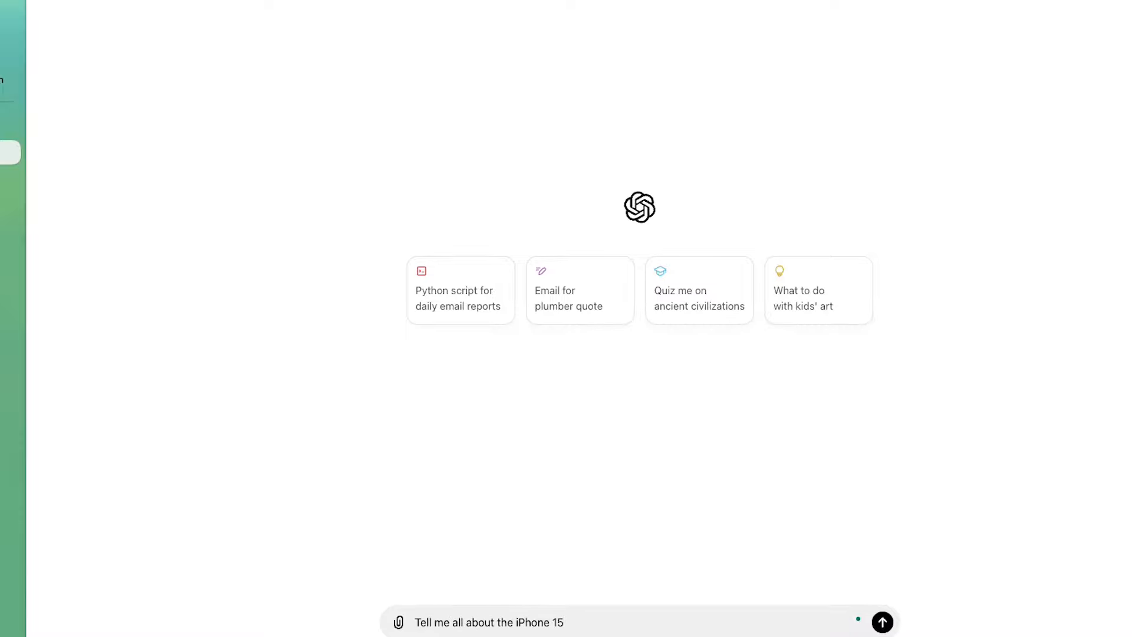
{"action": "left_click", "coordinate": [883, 621]}
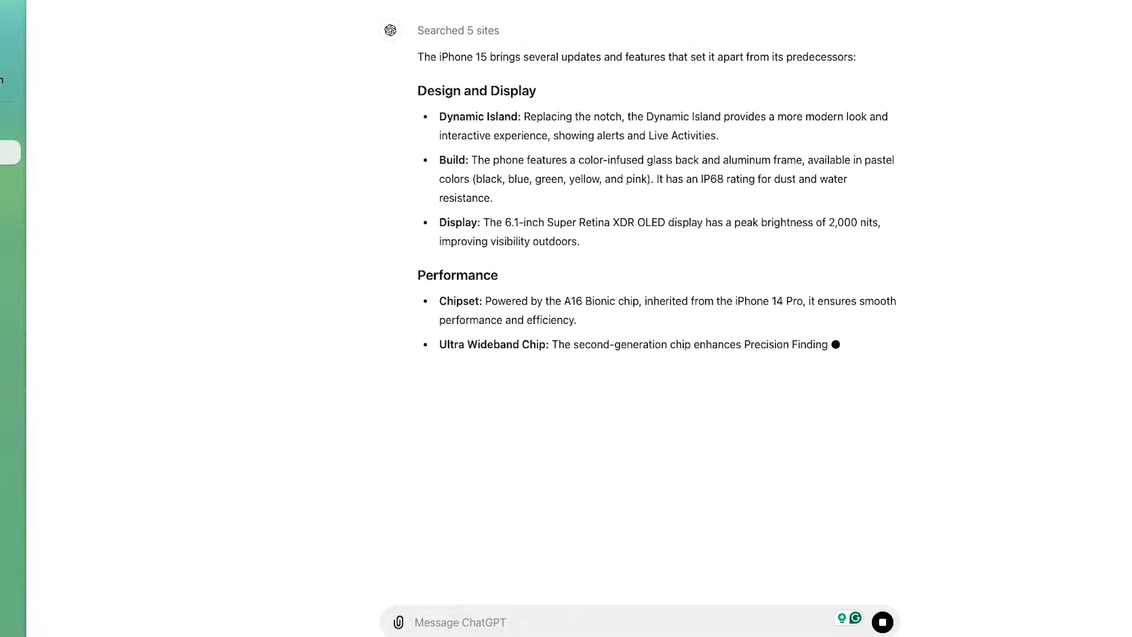
- Start a new ChatGPT chat with a prompt for a blog post on how World War 2 started
{"action": "left_click", "coordinate": [11, 14]}
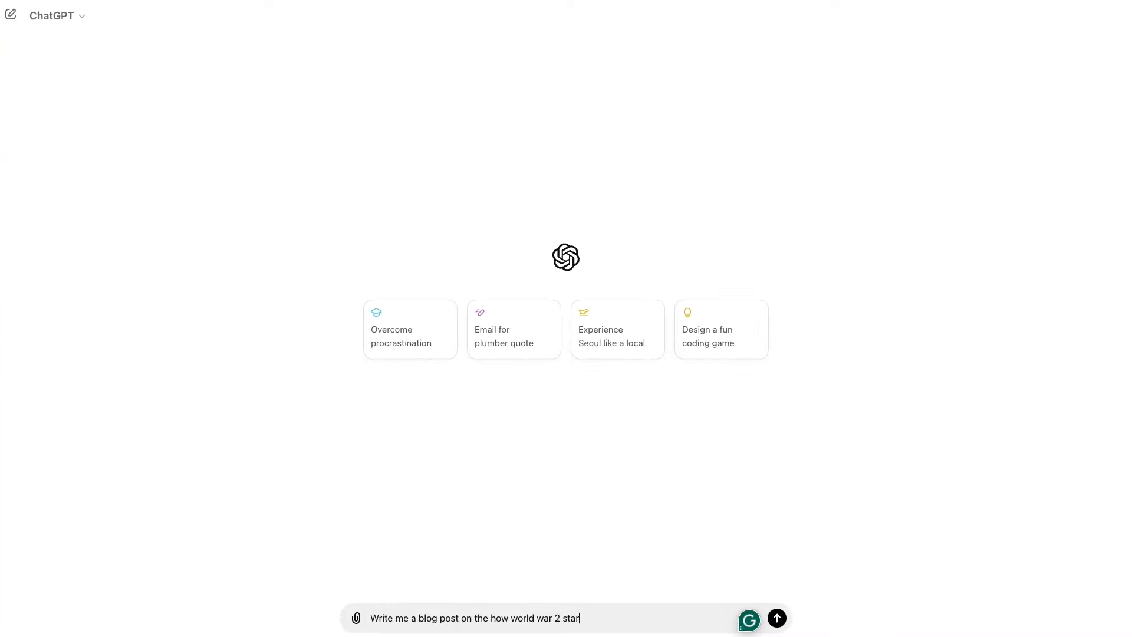
{"action": "type", "text": "ted."}
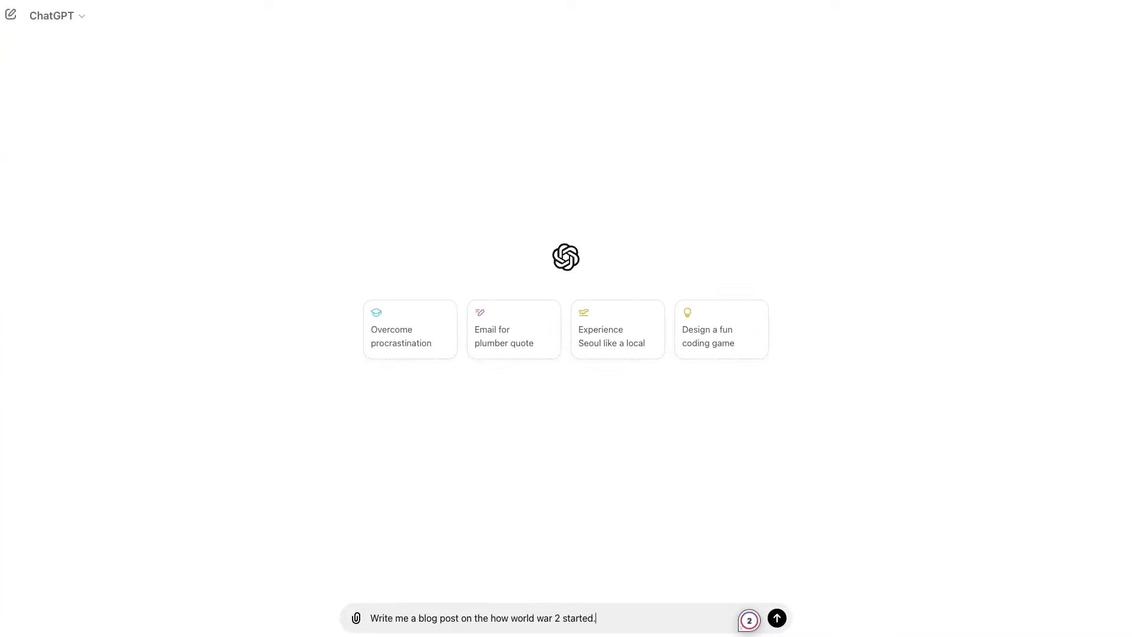
{"action": "left_click", "coordinate": [777, 617]}
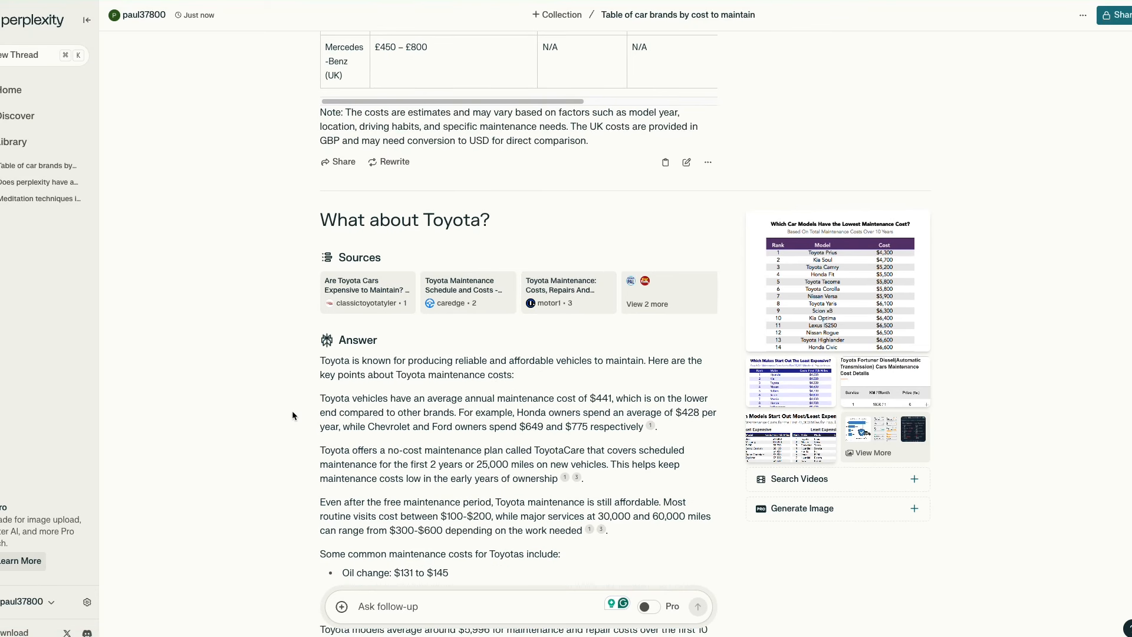
- Read through Perplexity's sourced list of the most reliable Toyota models
{"action": "scroll", "scroll_direction": "down", "scroll_amount": 3}
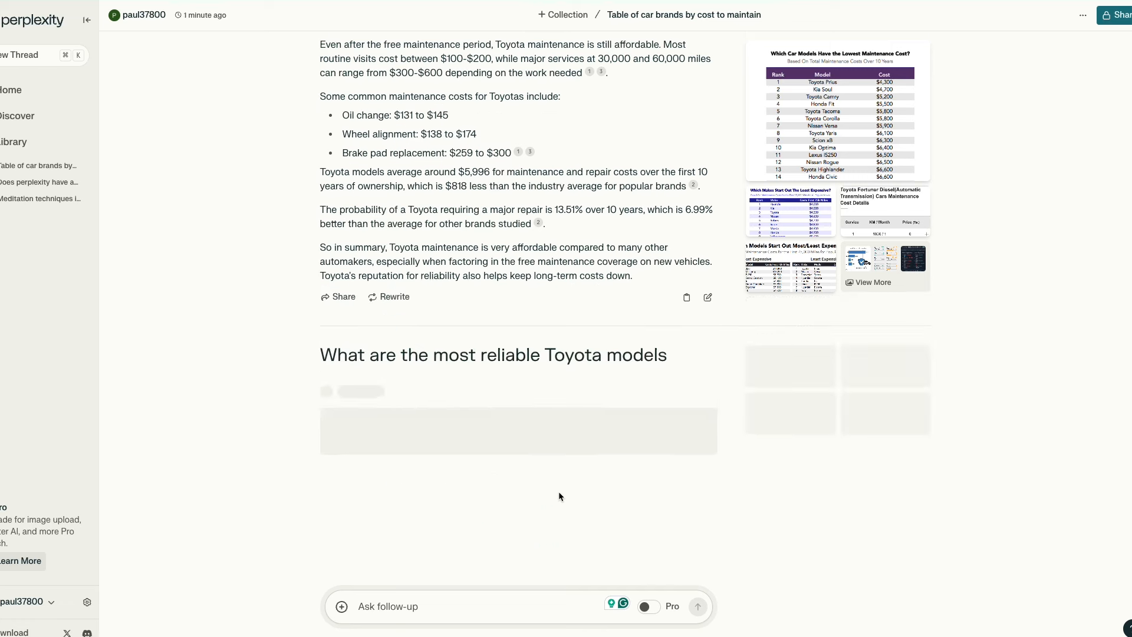
{"action": "scroll", "scroll_direction": "down", "scroll_amount": 3}
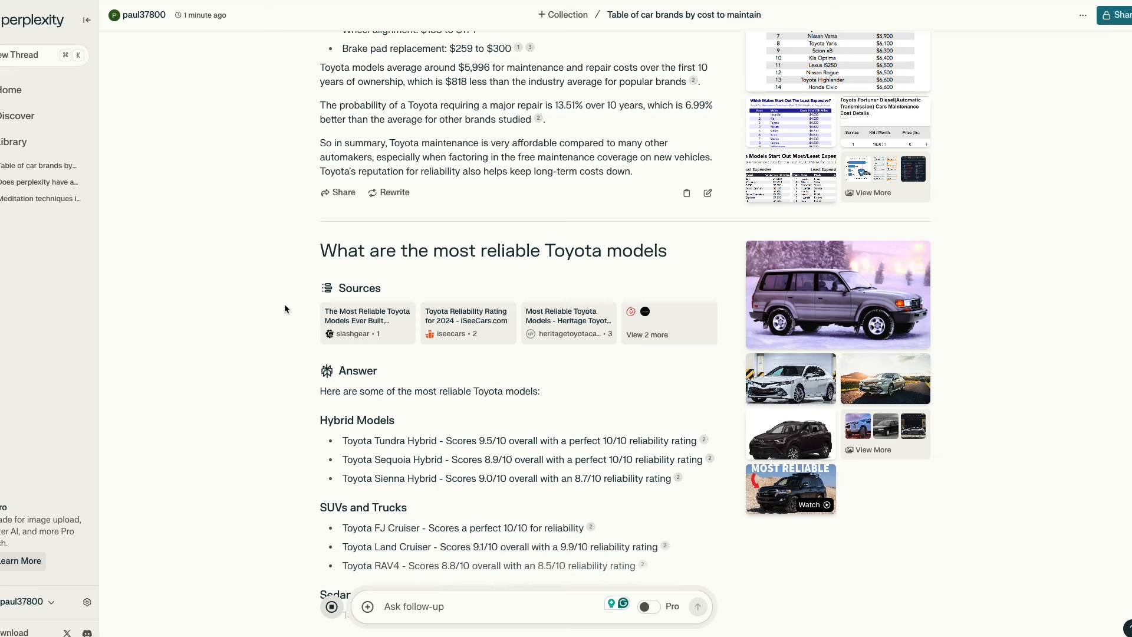
{"action": "scroll", "scroll_direction": "down", "scroll_amount": 3}
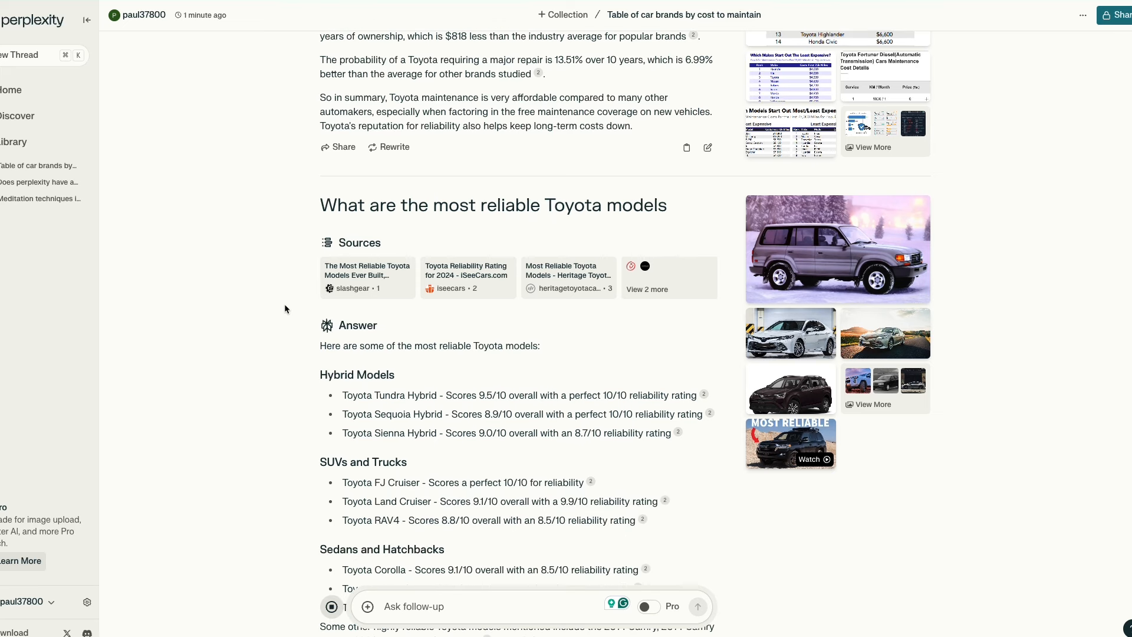
{"action": "scroll", "scroll_direction": "down", "scroll_amount": 3}
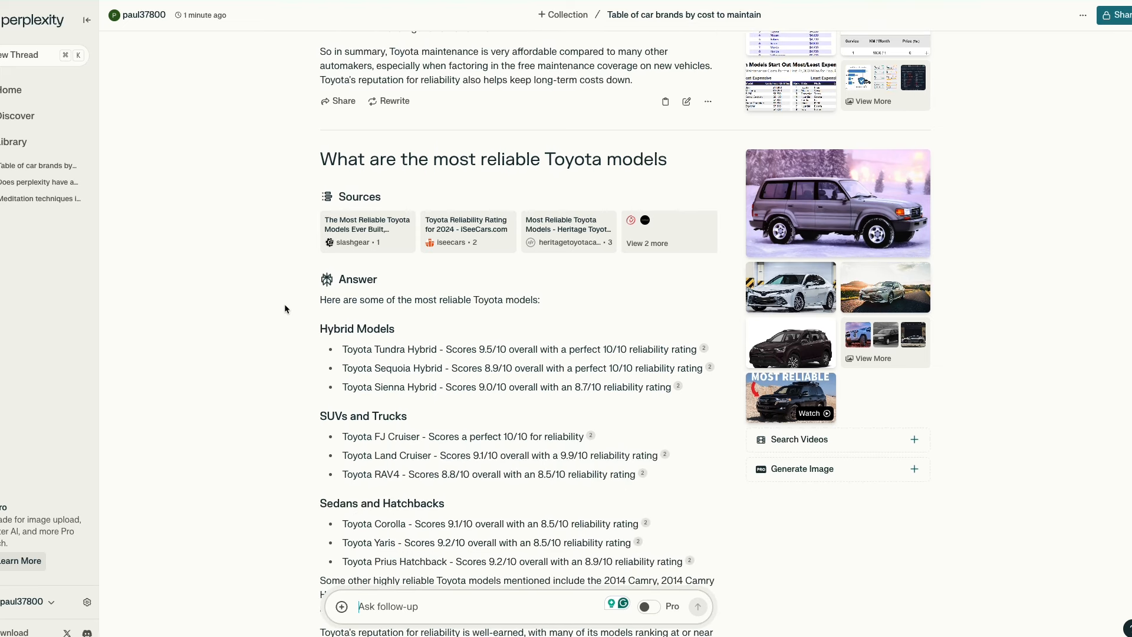
{"action": "scroll", "scroll_direction": "down", "scroll_amount": 3}
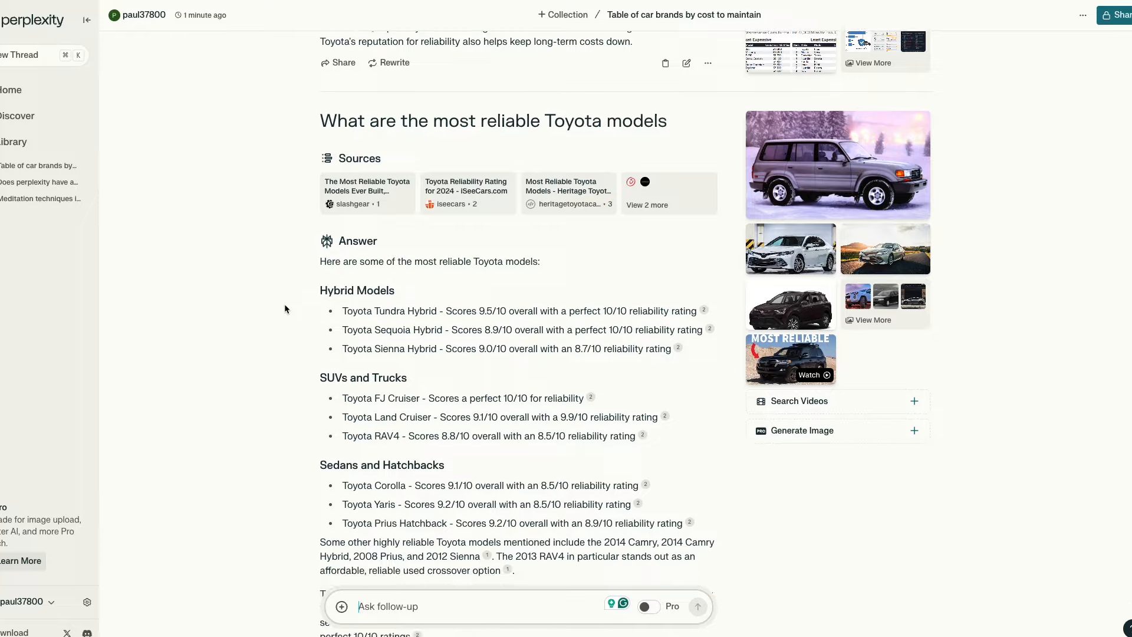
- Create a 'Miami Trip' collection in the Library for travel planning
{"action": "left_click", "coordinate": [569, 14]}
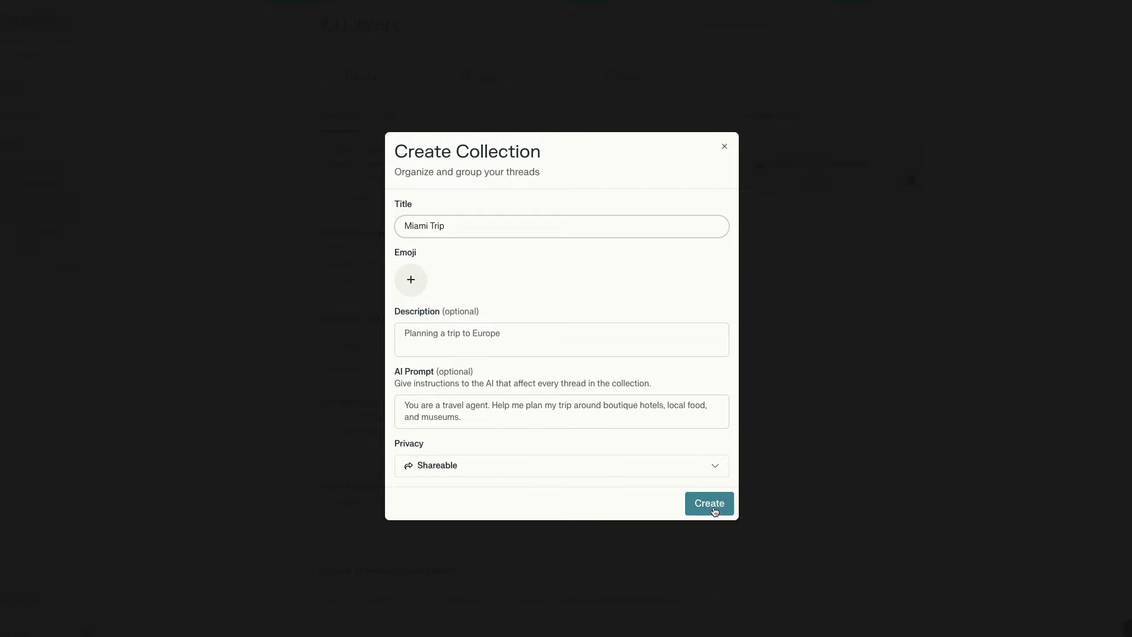
{"action": "left_click", "coordinate": [410, 279]}
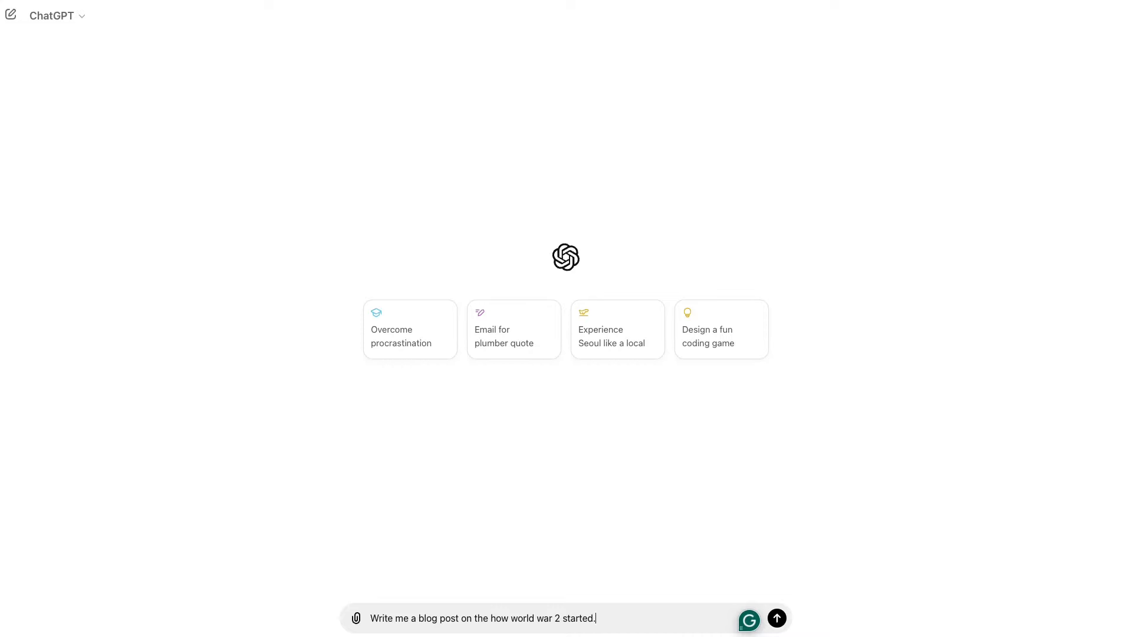
- Send the World War 2 blog post request in ChatGPT
{"action": "left_click", "coordinate": [776, 618]}
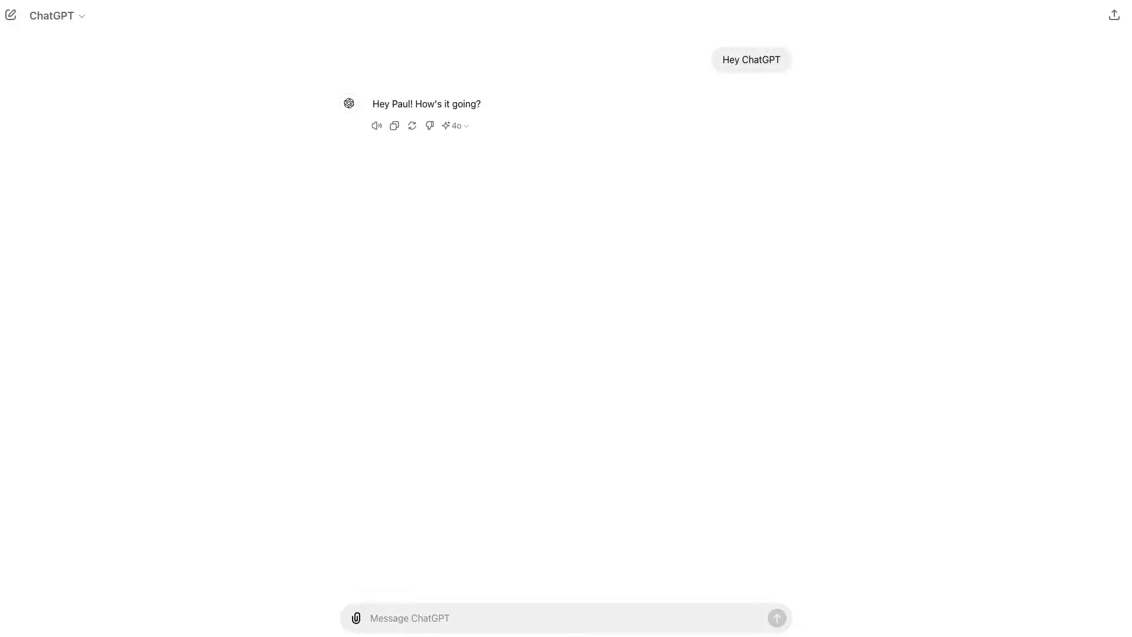
- Reply 'Good. It's been a good day but I'm feeling pretty tired. It was a long day!'
{"action": "type", "text": "Good"}
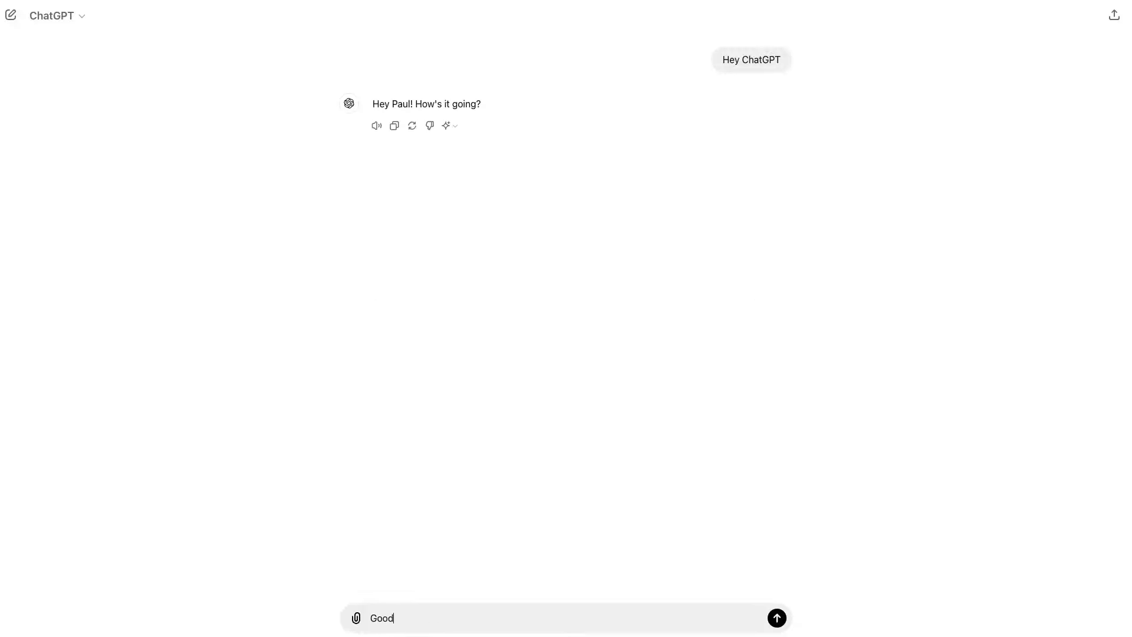
{"action": "type", "text": ". It's been"}
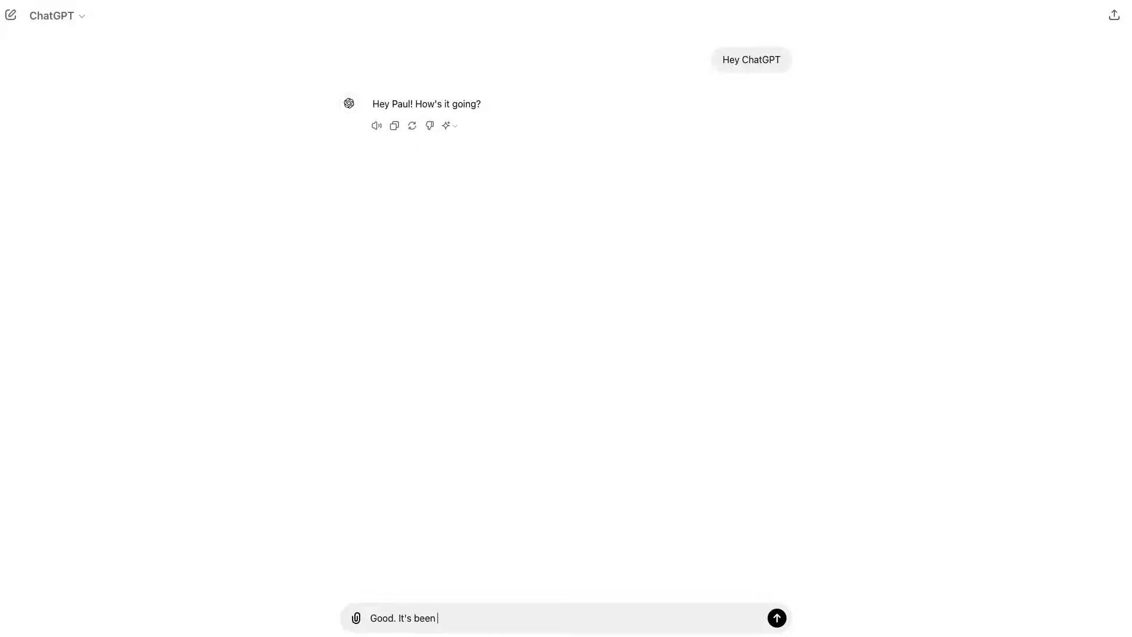
{"action": "type", "text": "a good day but I'm f"}
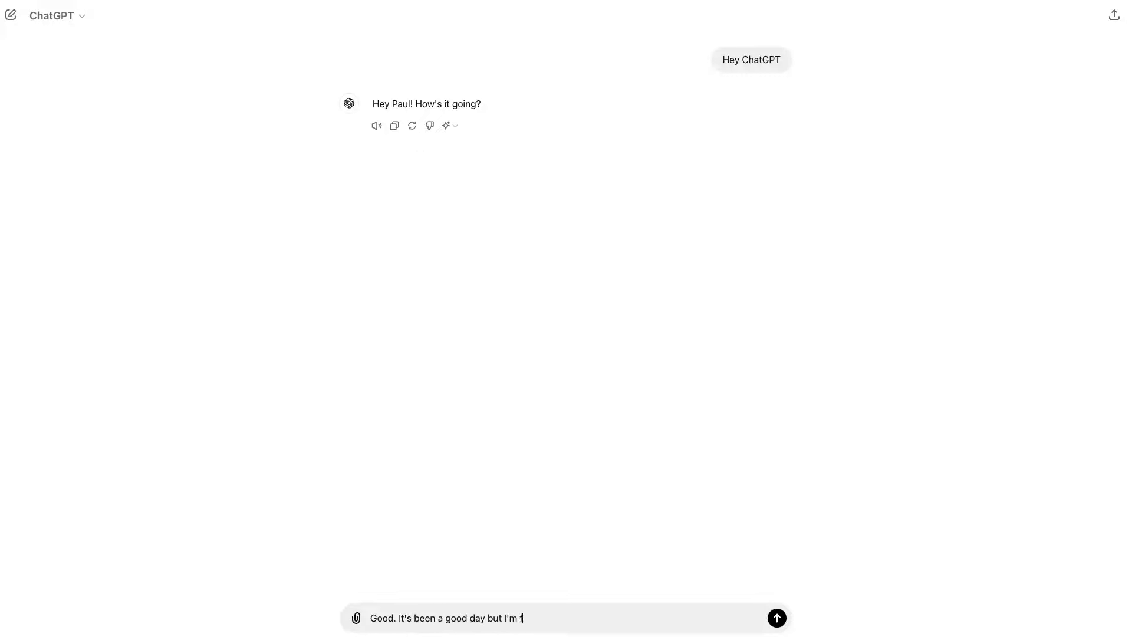
{"action": "type", "text": "eeling pretty tire"}
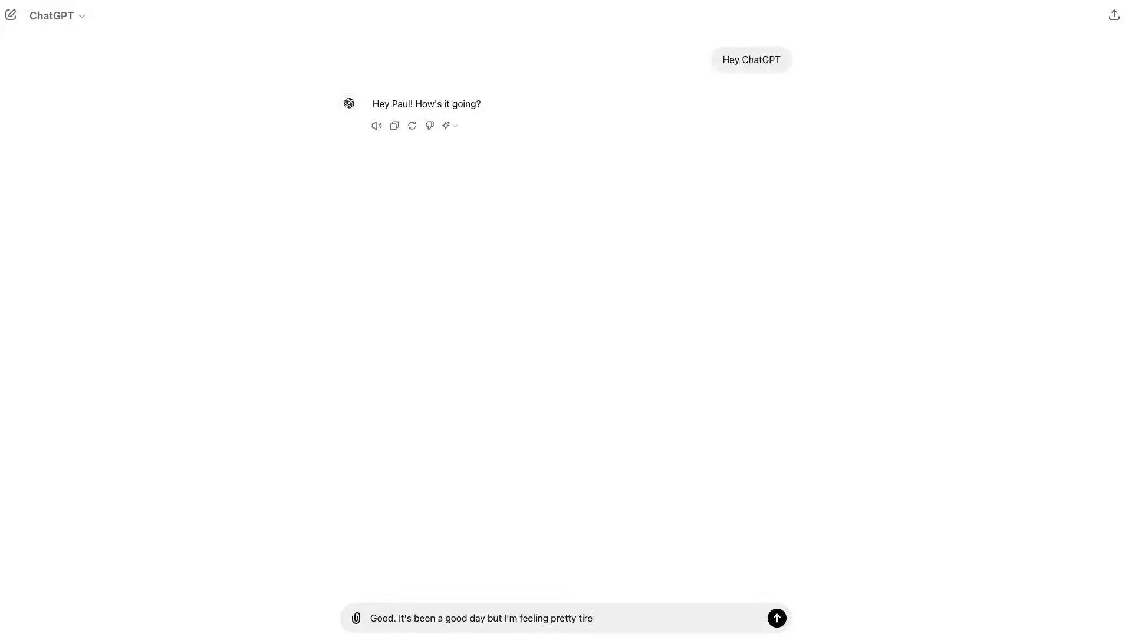
{"action": "type", "text": "d. It was a long day!"}
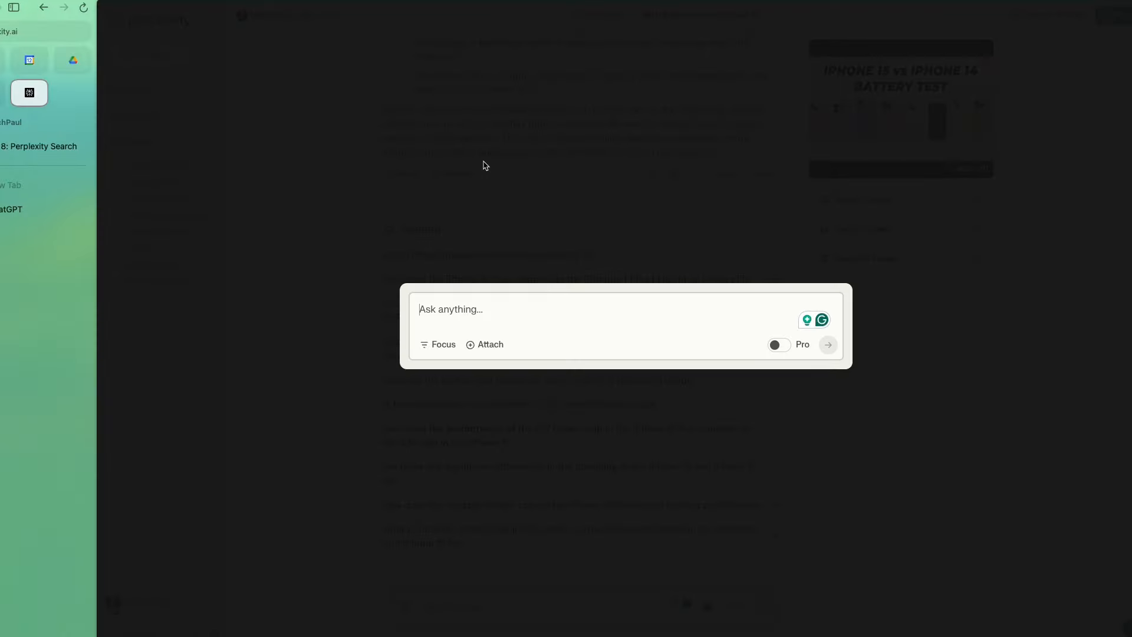
- Ask Perplexity 'Is Spotify a good stock to buy?'
{"action": "type", "text": "Is Spotify"}
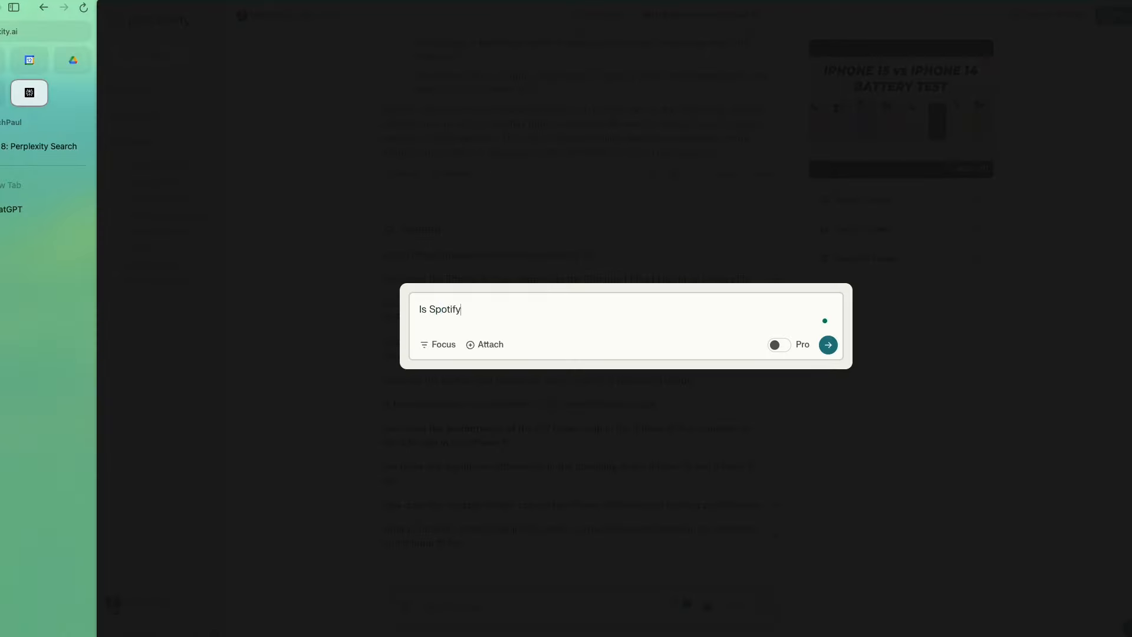
{"action": "type", "text": "a good stock to"}
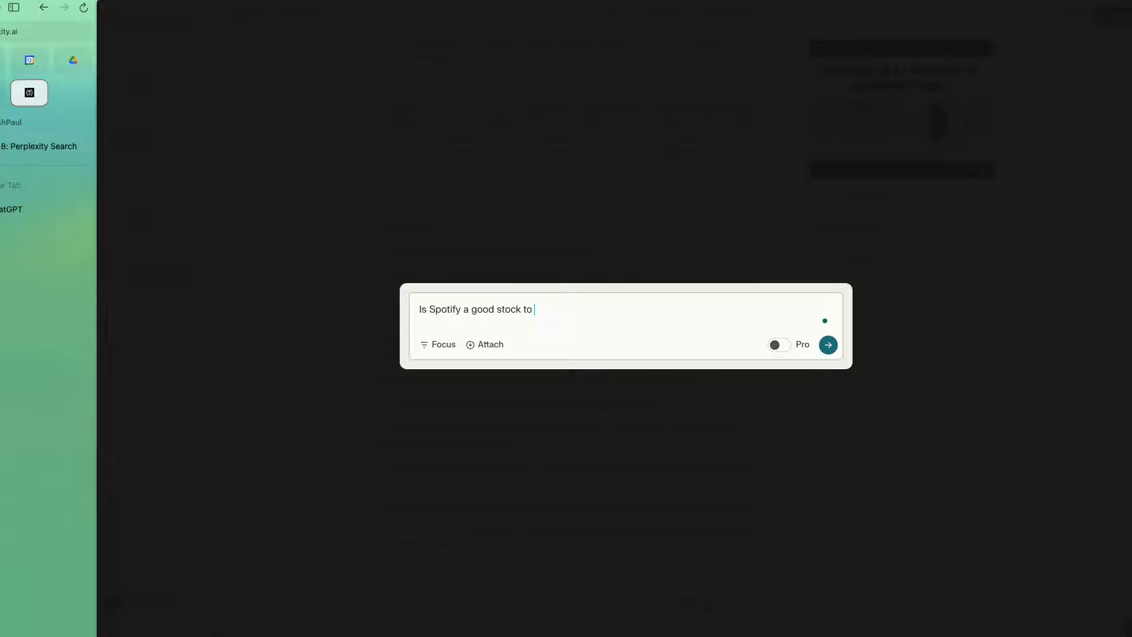
{"action": "type", "text": "buy?"}
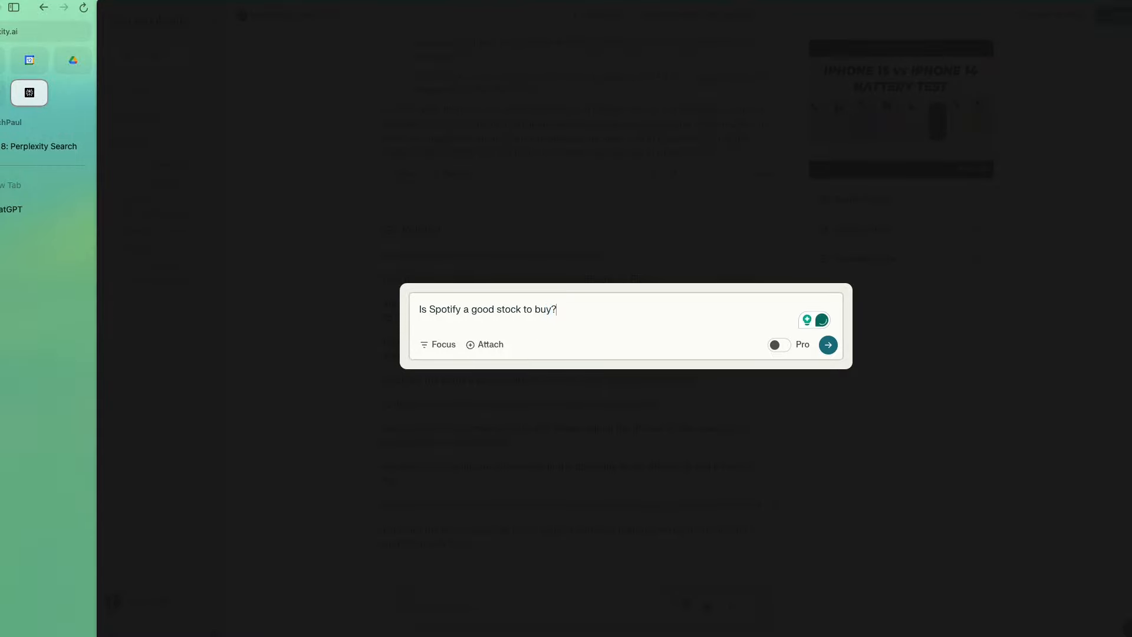
{"action": "left_click", "coordinate": [828, 344]}
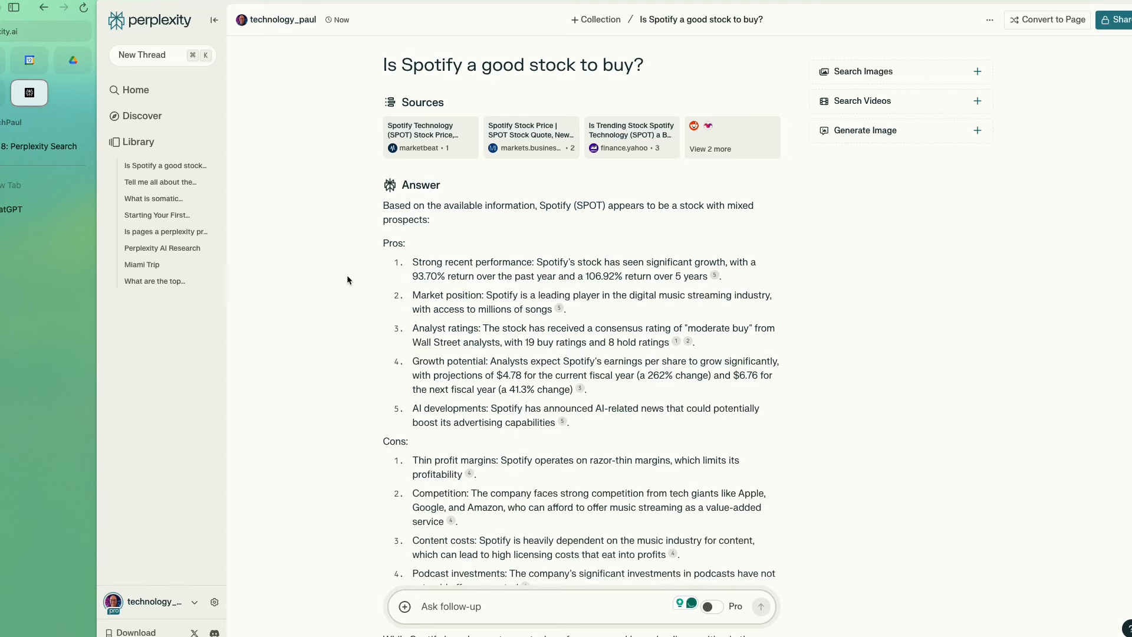
- Read the Spotify answer's pros, cons and sources, then move to ChatGPT
{"action": "scroll", "scroll_direction": "down", "scroll_amount": 3}
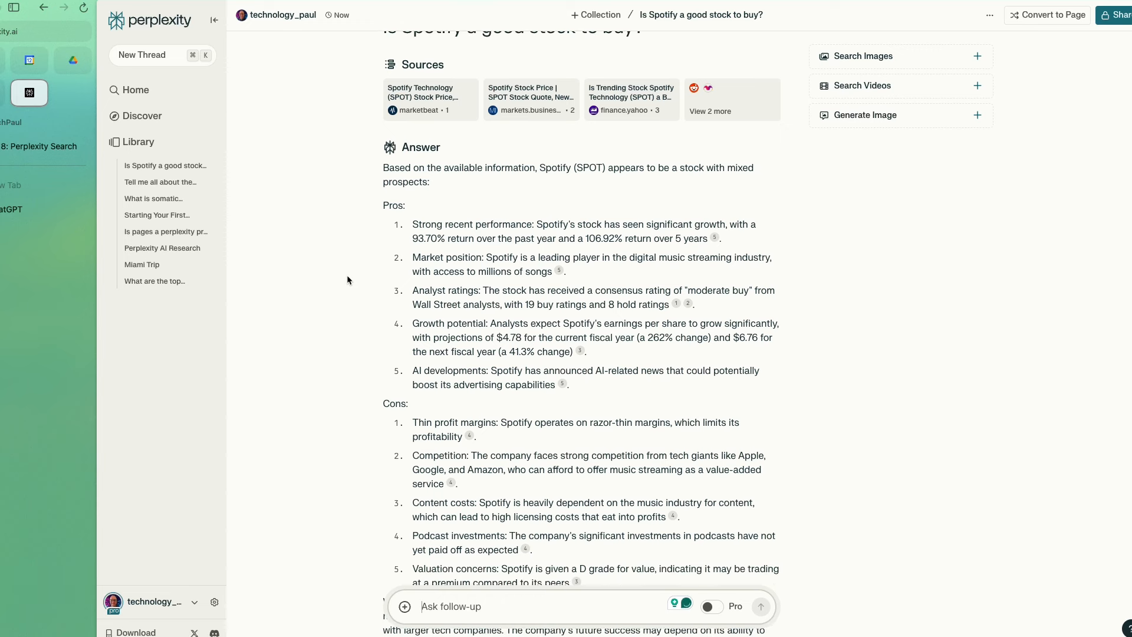
{"action": "scroll", "scroll_direction": "down", "scroll_amount": 3}
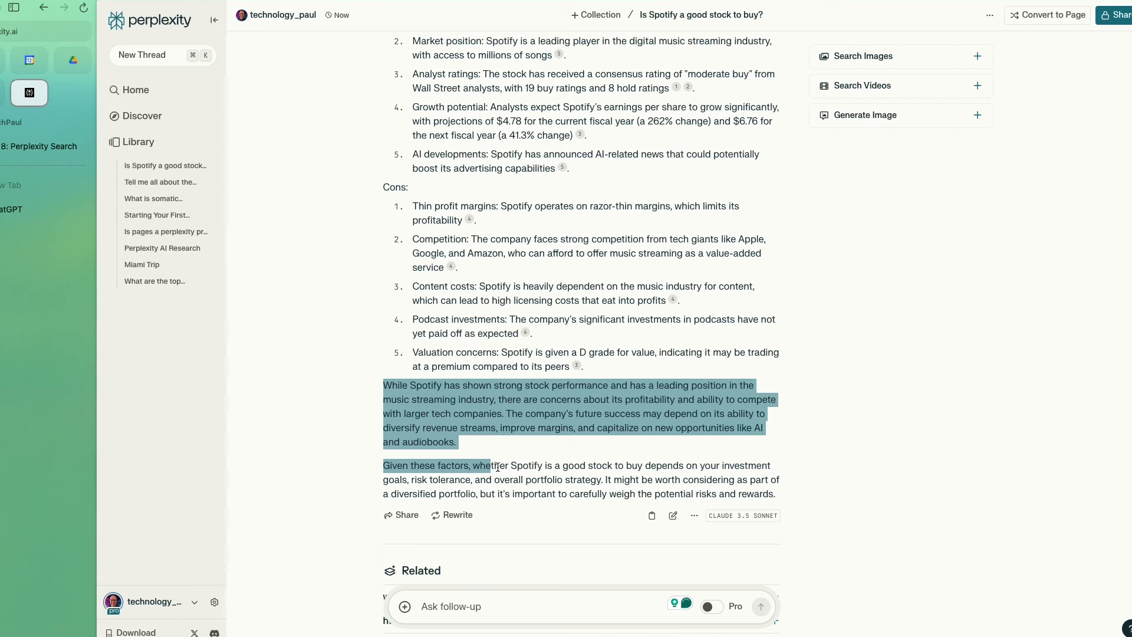
{"action": "left_click", "coordinate": [425, 413]}
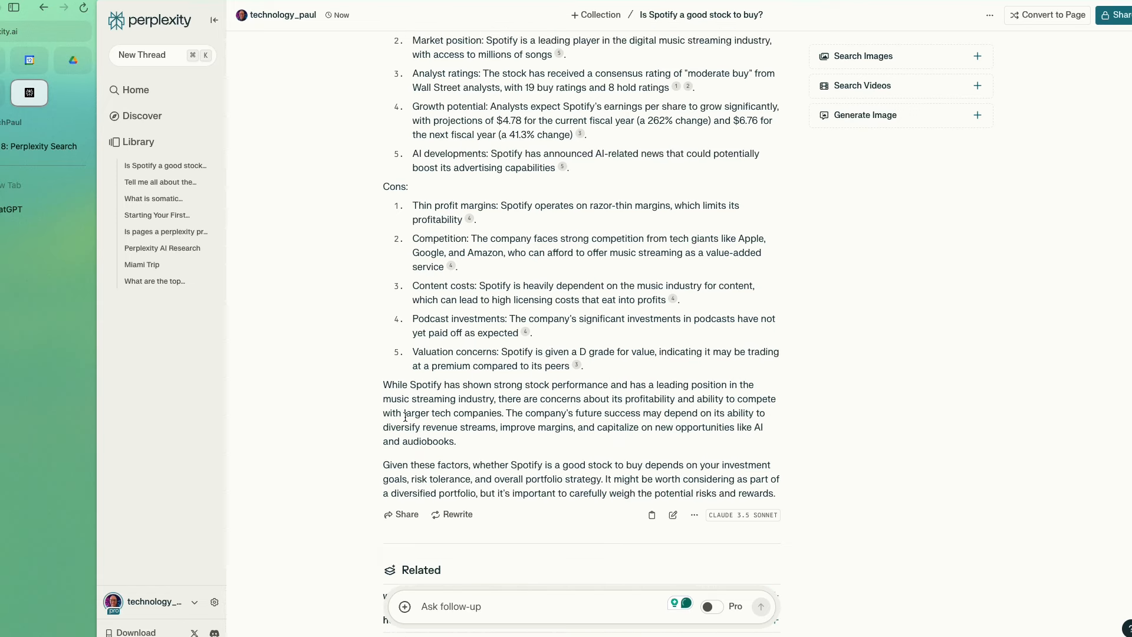
{"action": "scroll", "scroll_direction": "up", "scroll_amount": 3}
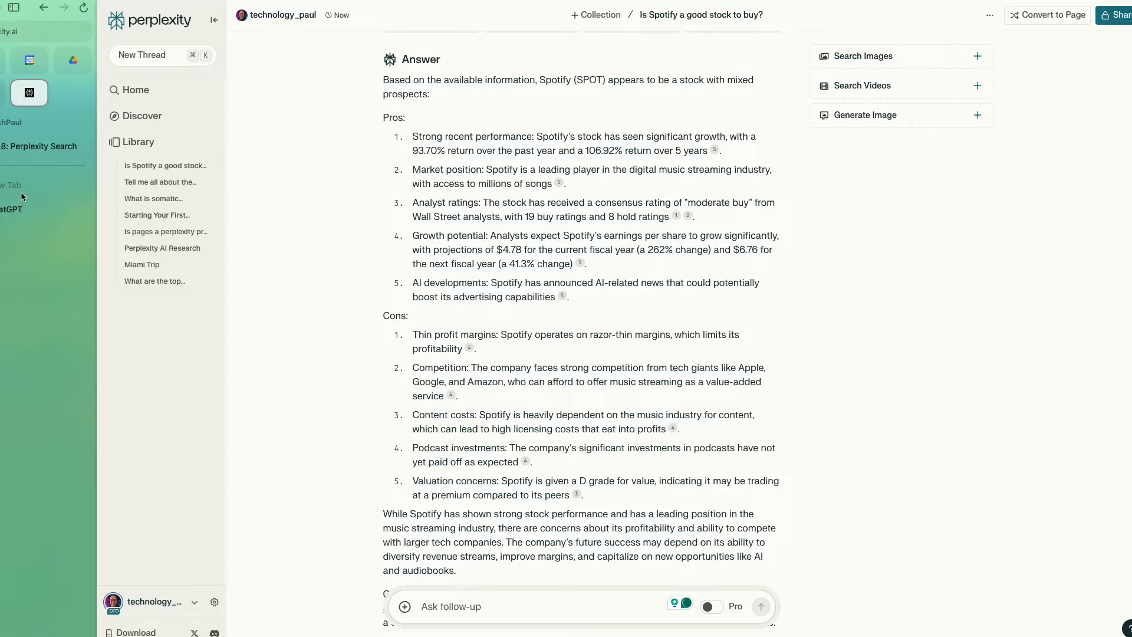
{"action": "left_click", "coordinate": [21, 210]}
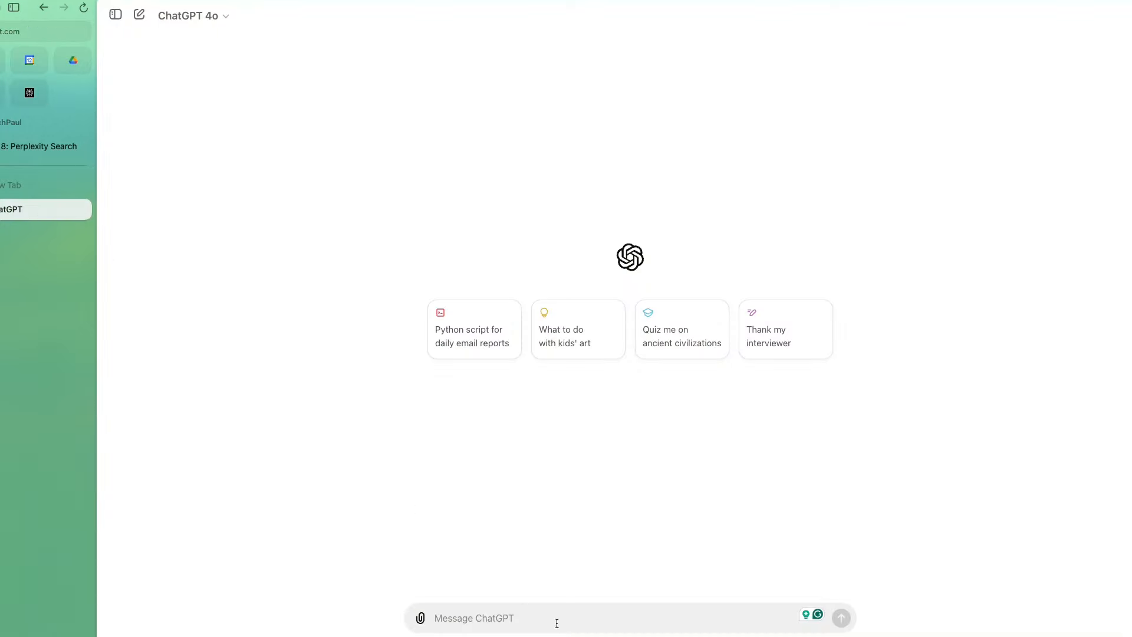
- Ask ChatGPT 'Is Spotify a good stock to buy?' for comparison
{"action": "type", "text": "Is Spotify a good"}
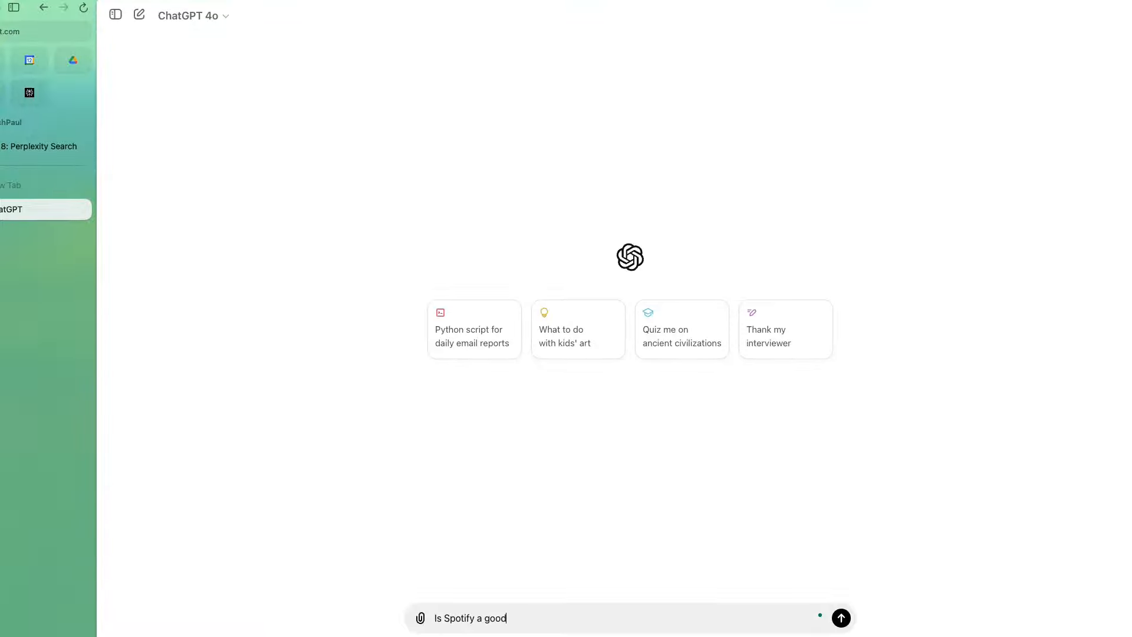
{"action": "left_click", "coordinate": [839, 617]}
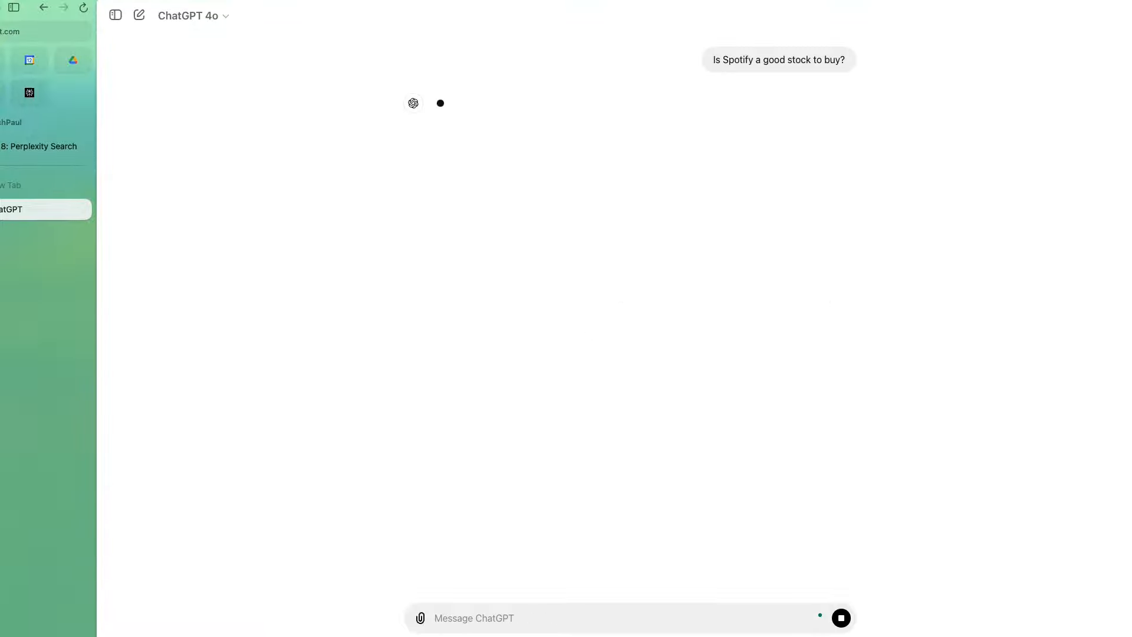